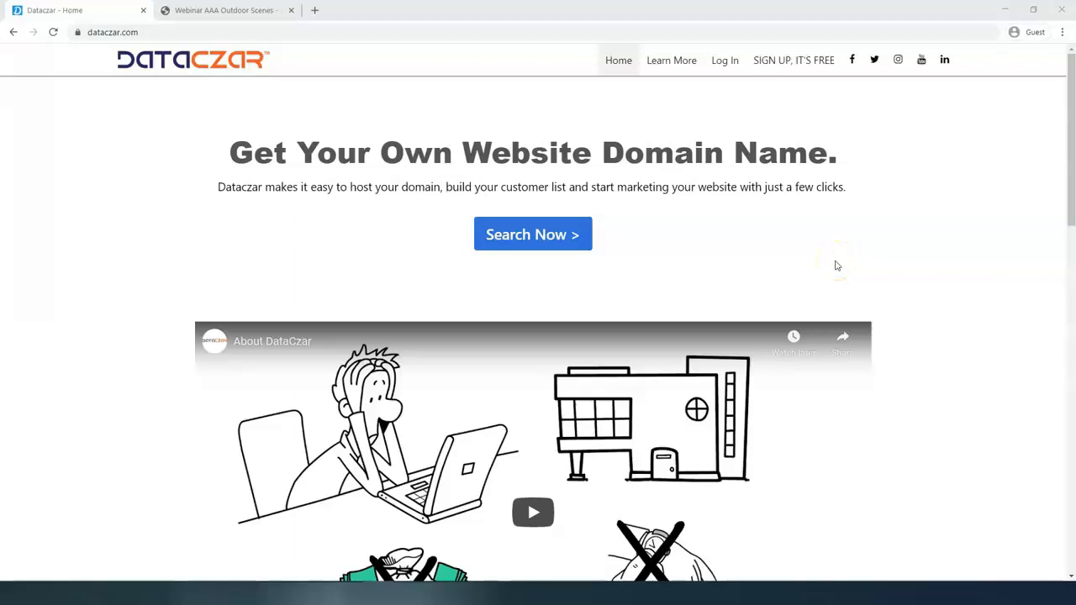
mouse_move(544, 143)
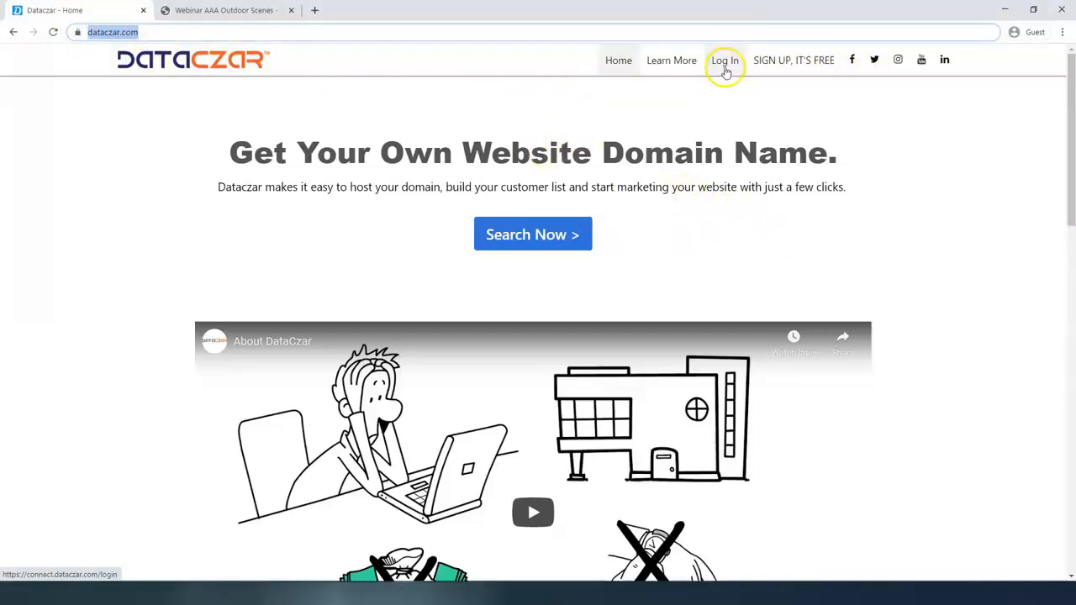
Log in to the Dataczar account with the saved email and entered password
click(723, 60)
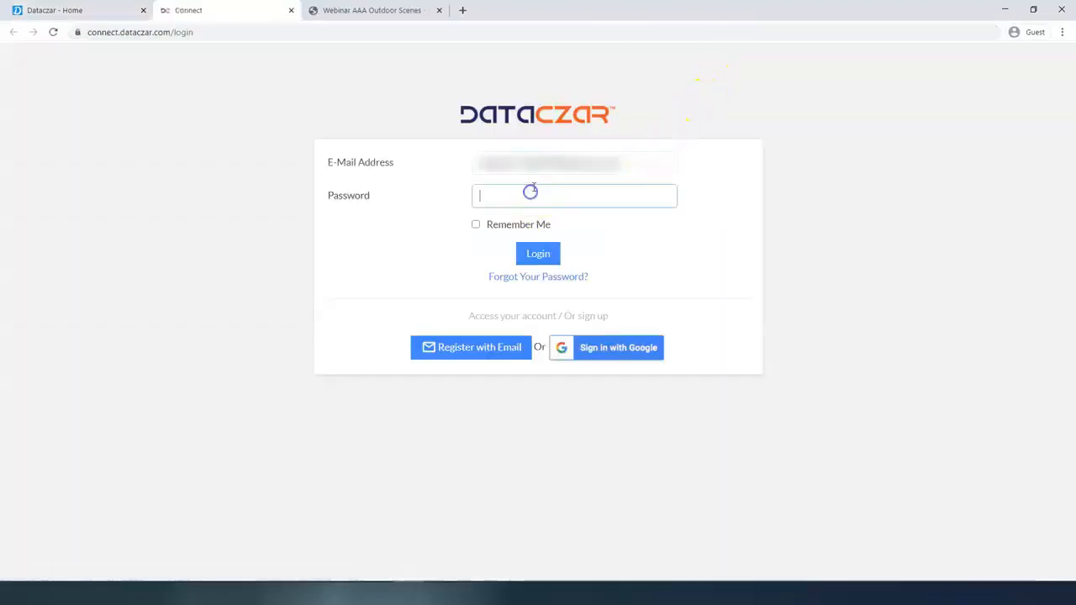
text(password)
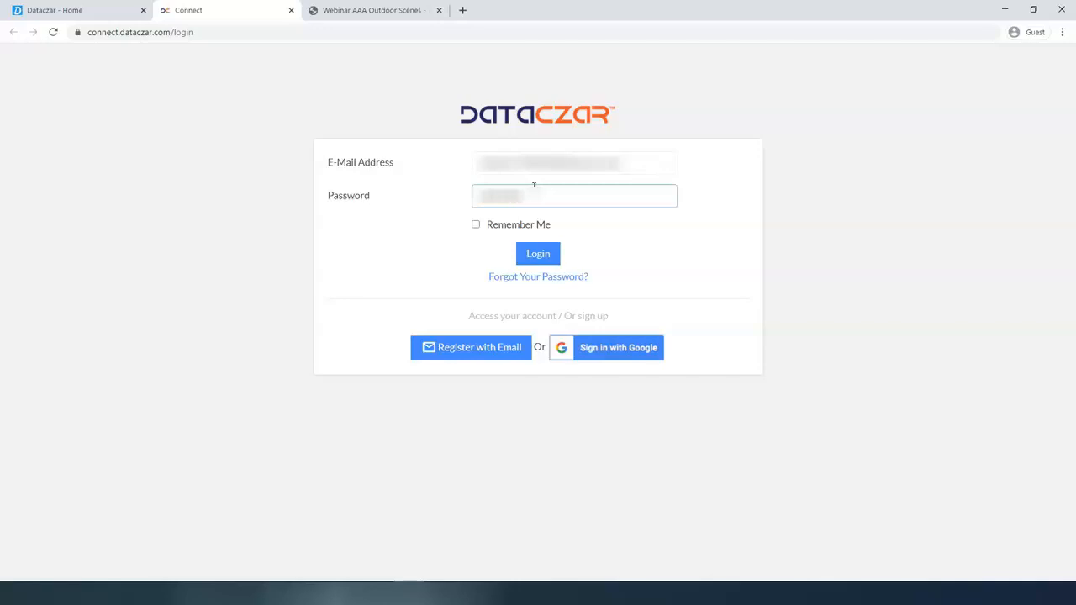
click(538, 252)
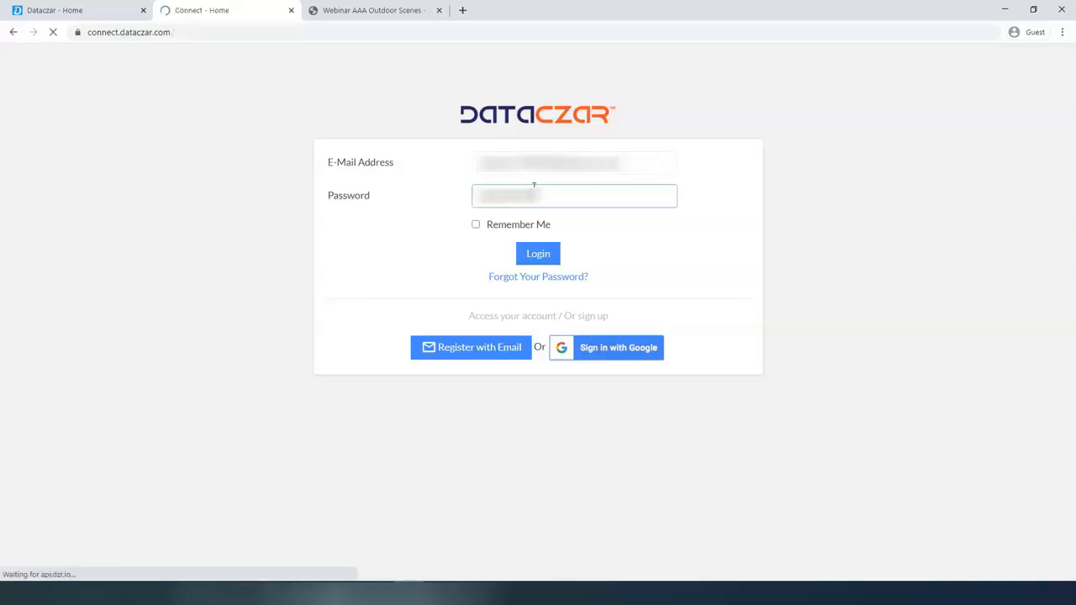
Switch the browser to full screen and open the Website section for Webinar AAA Outdoor Scenes
click(539, 252)
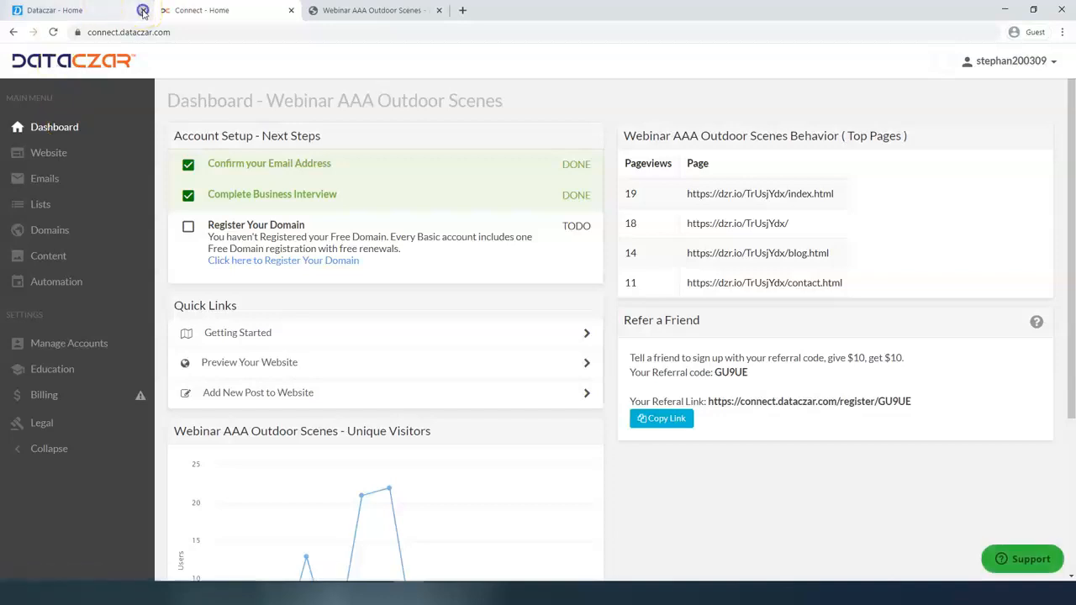
key(f11)
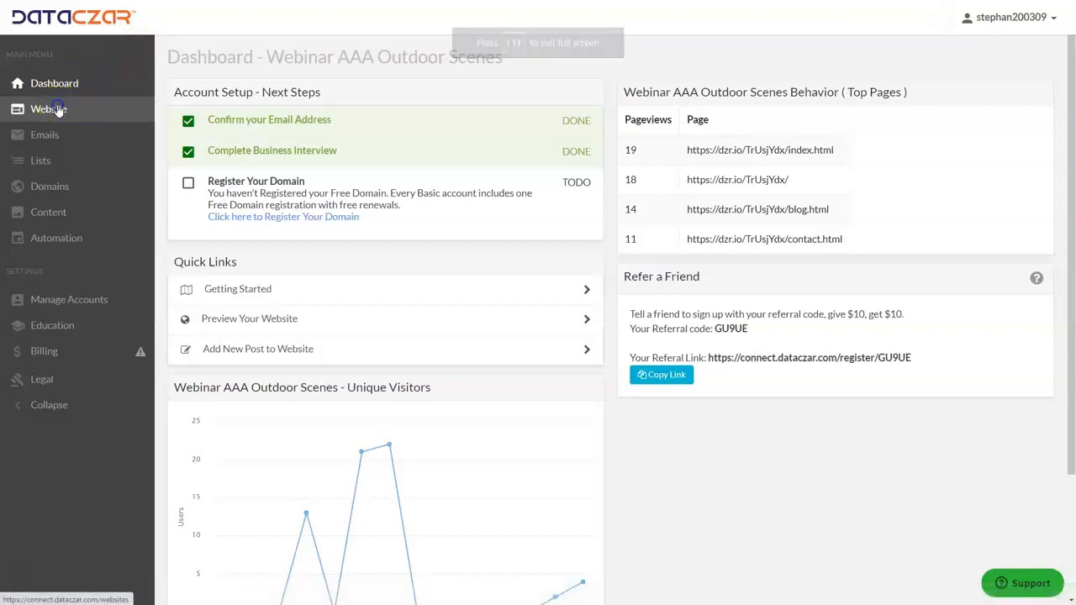
click(47, 108)
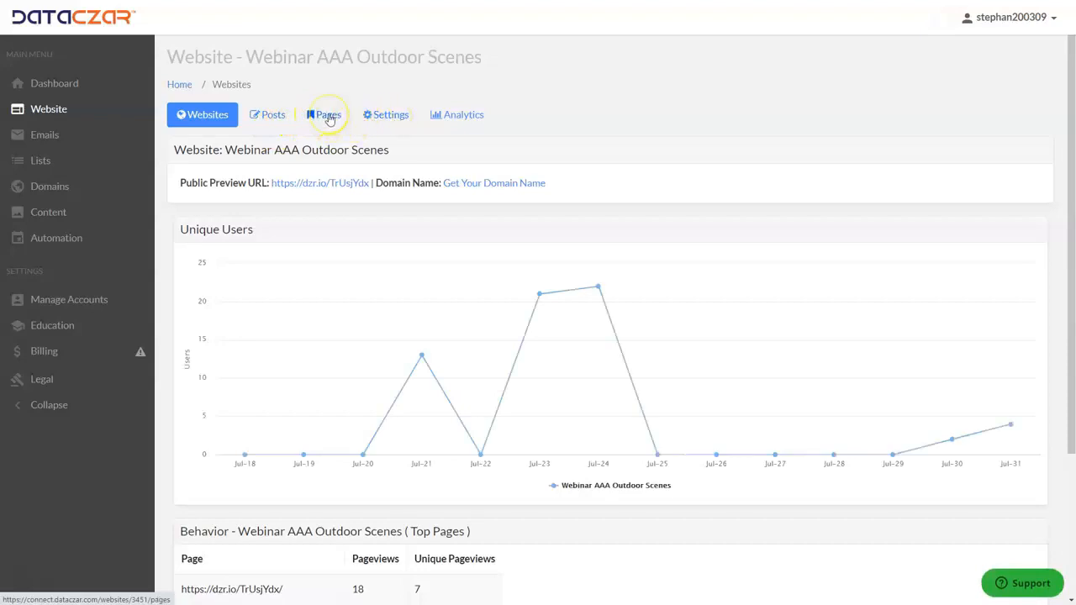
mouse_move(328, 114)
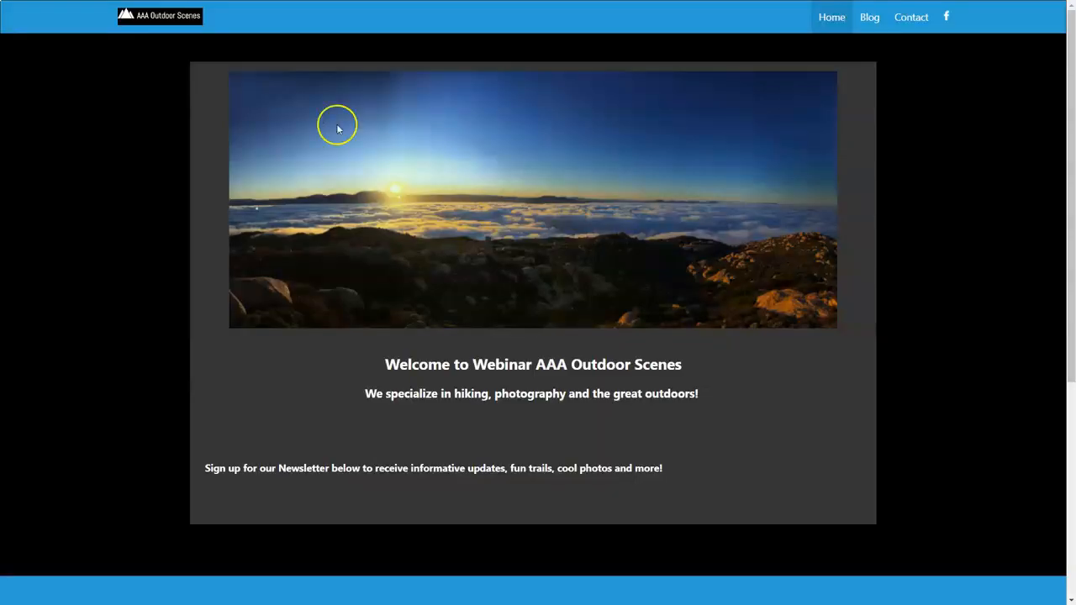
mouse_move(637, 374)
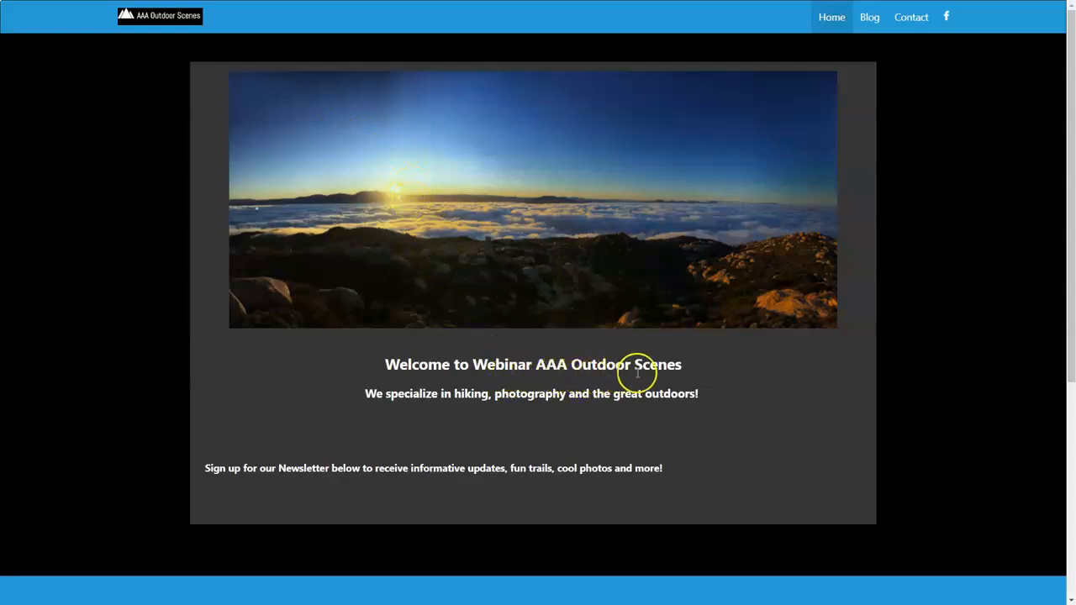
mouse_move(453, 363)
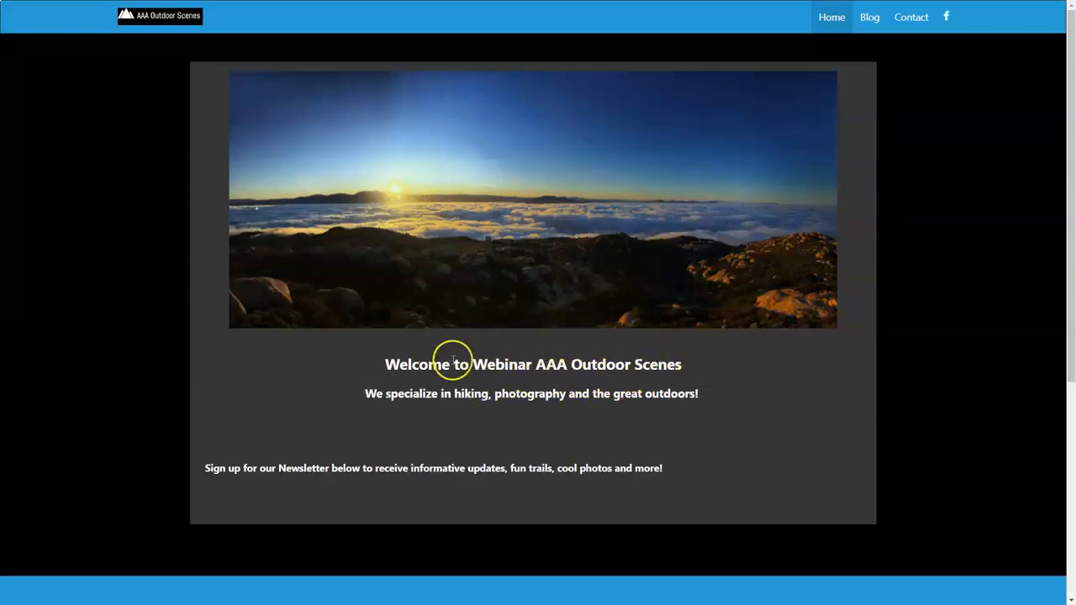
mouse_move(870, 17)
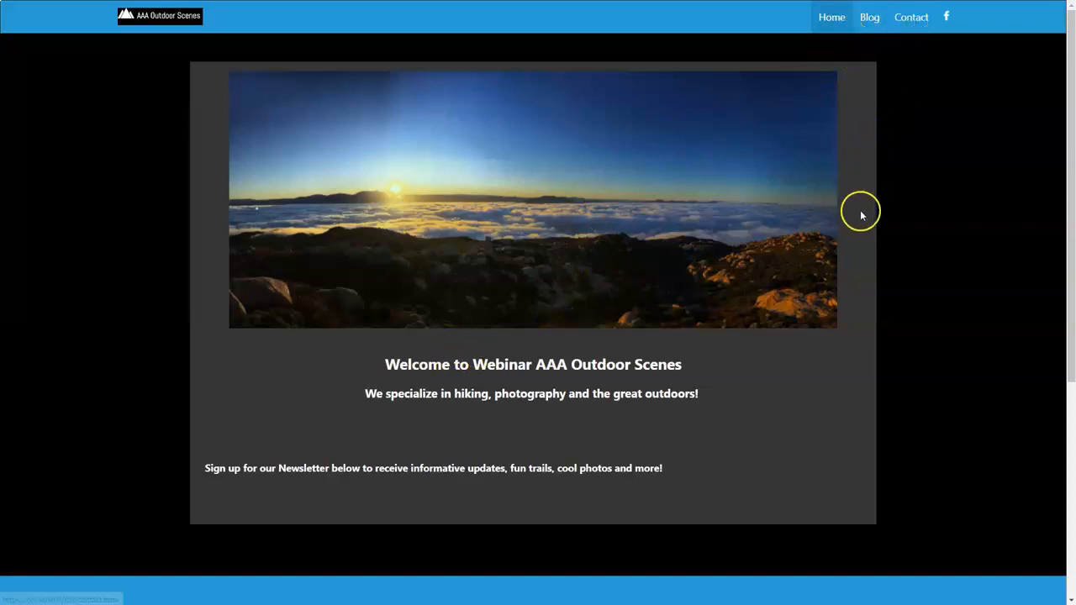
Browse the live outdoor scenes site and go to its Contact page with the message form
scroll(down, 3)
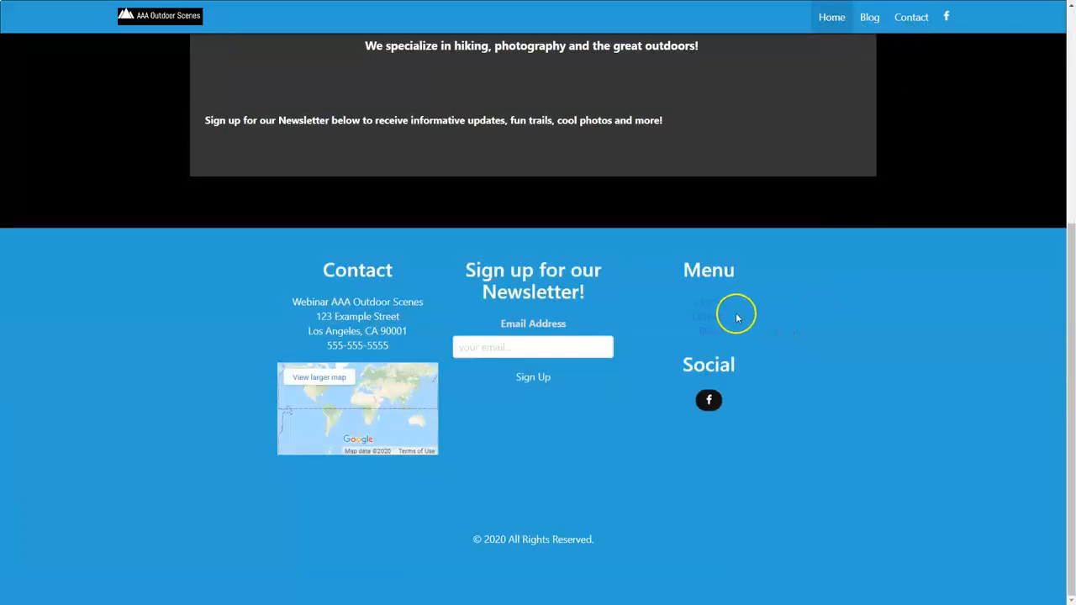
mouse_move(826, 306)
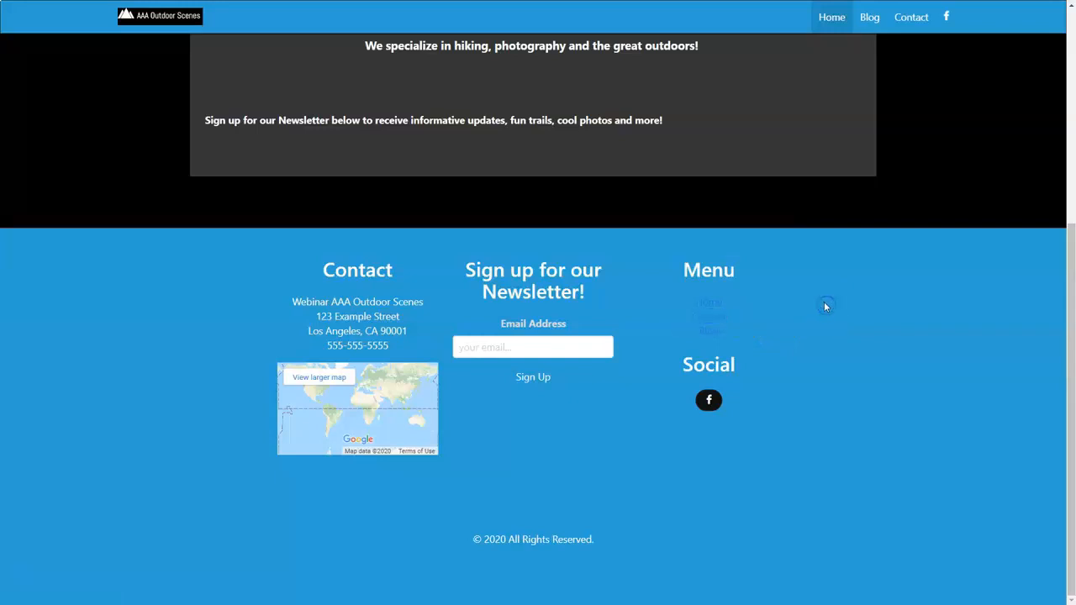
scroll(up, 3)
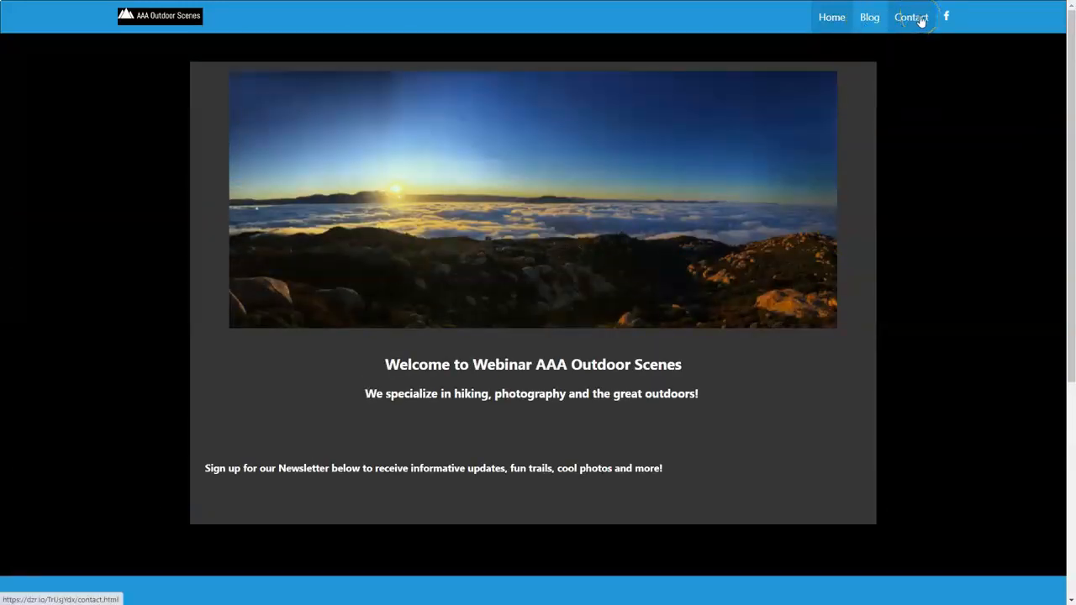
click(911, 17)
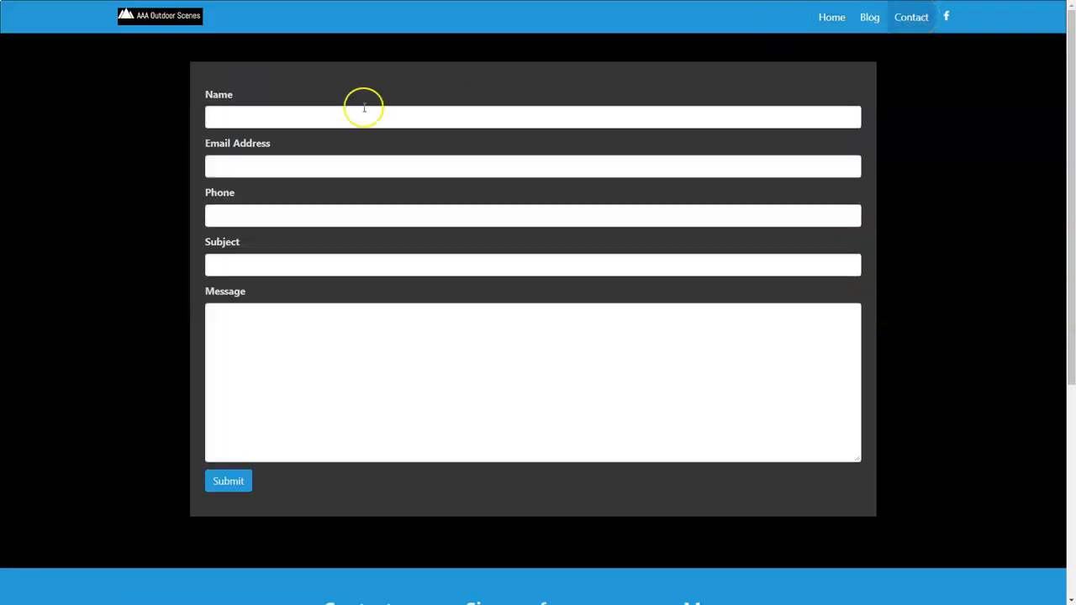
mouse_move(329, 84)
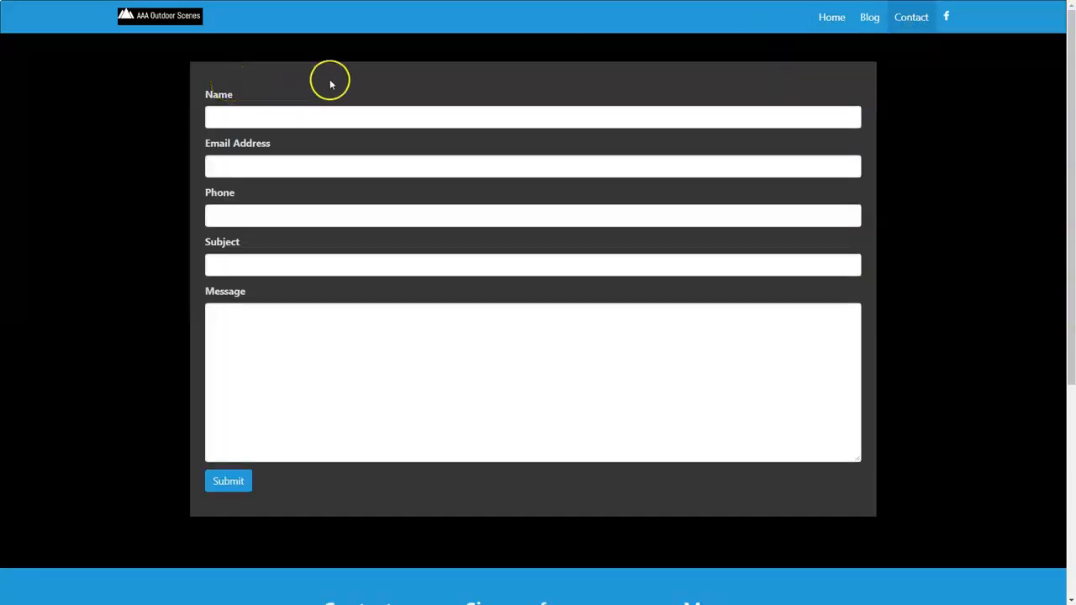
mouse_move(261, 71)
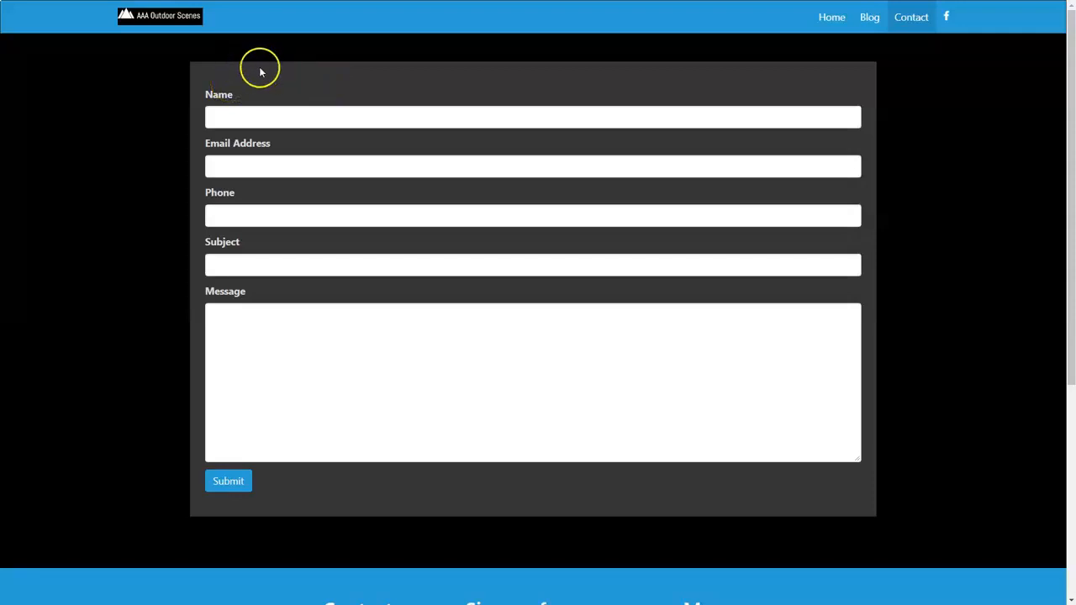
mouse_move(255, 104)
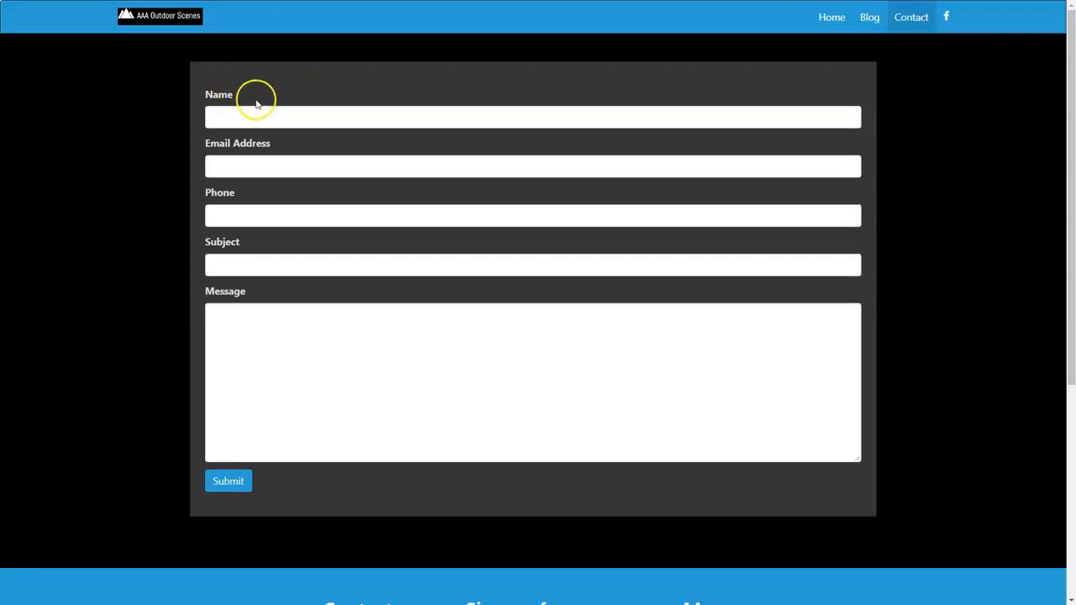
mouse_move(293, 108)
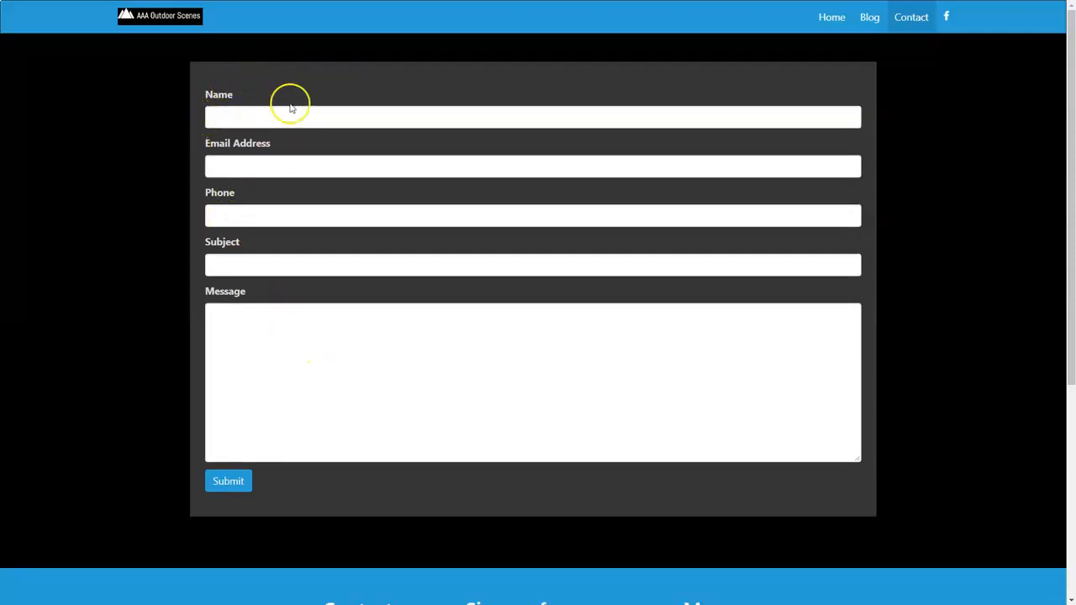
mouse_move(320, 70)
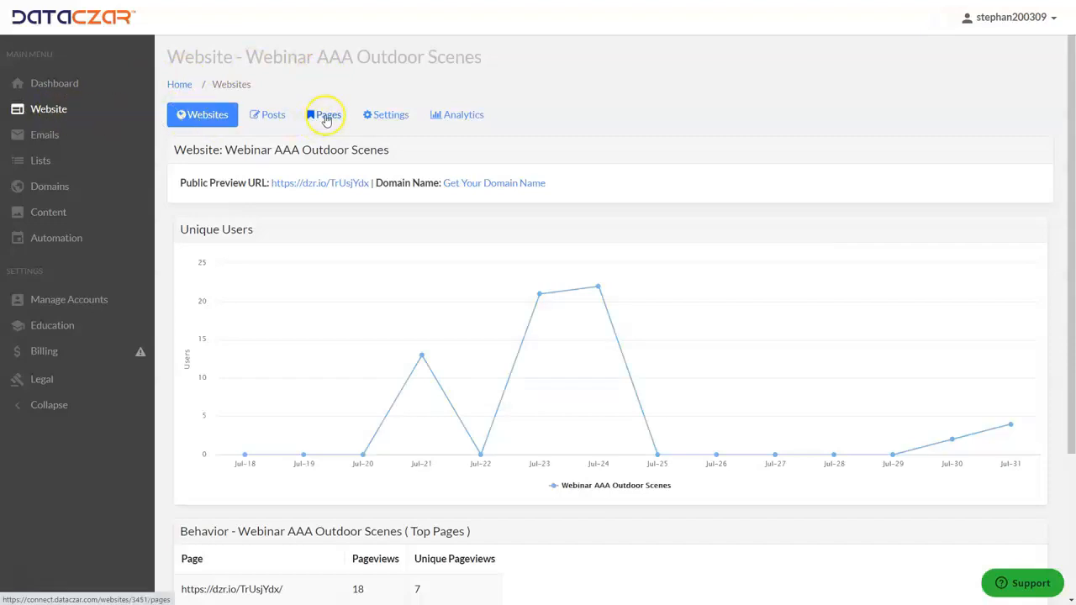
Show the Pages list with Home, Blog and Contact and their view counts
click(328, 115)
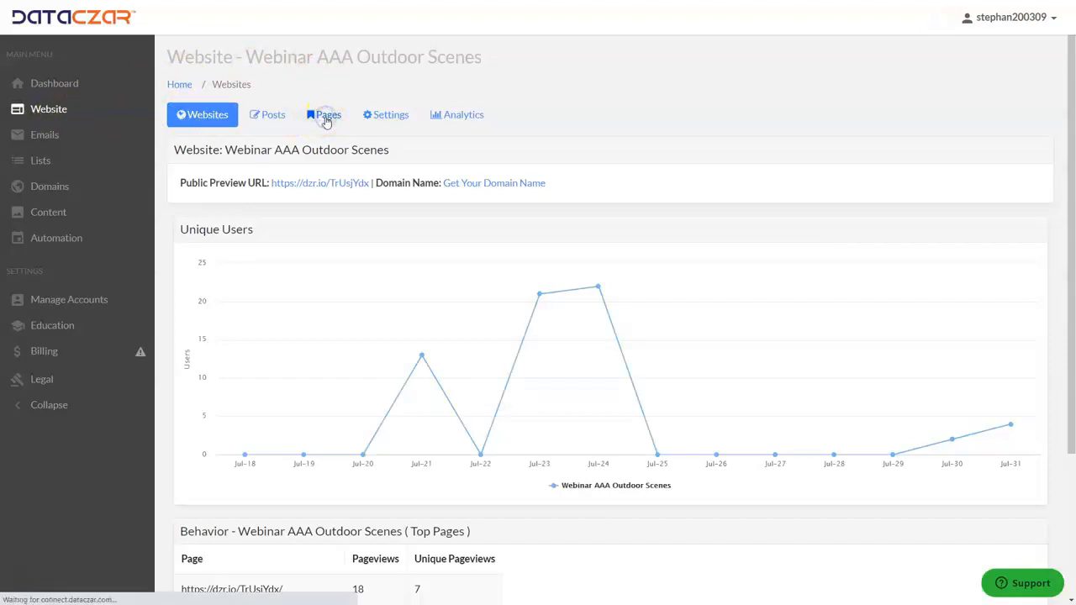
click(323, 114)
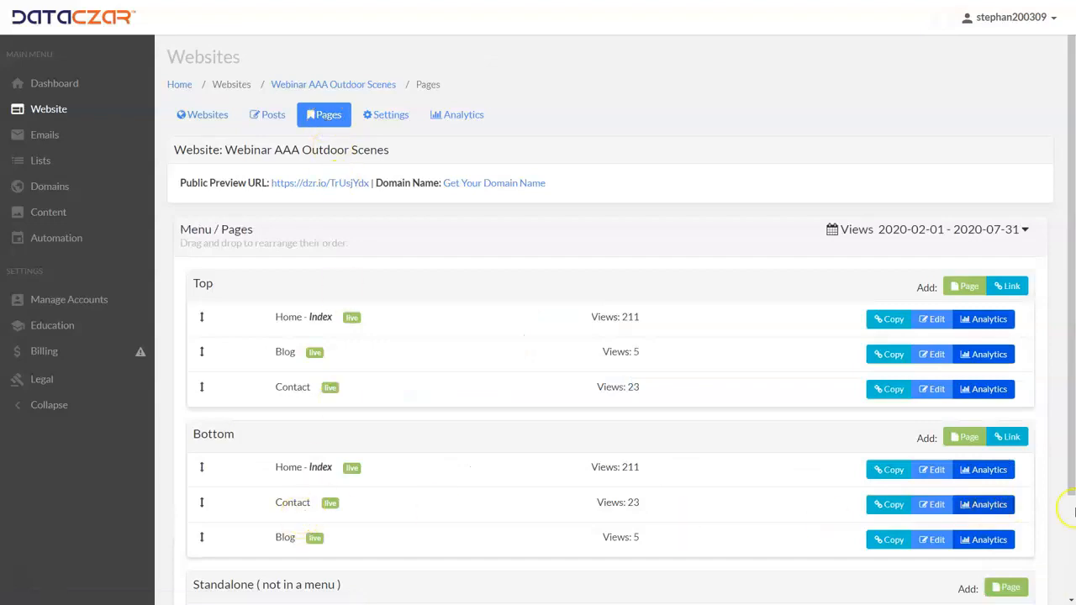
mouse_move(948, 403)
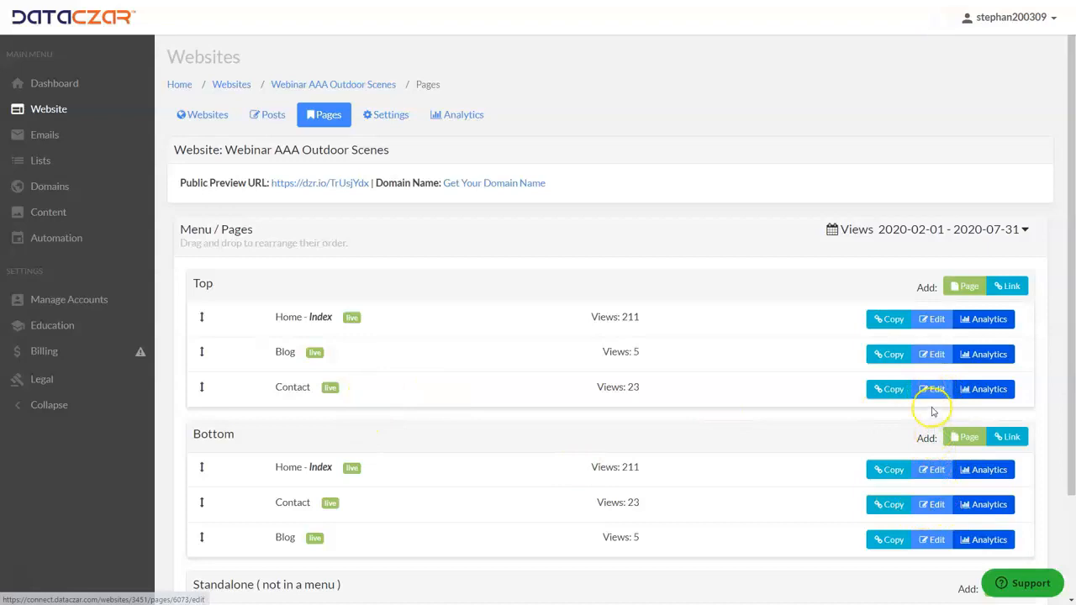
mouse_move(931, 388)
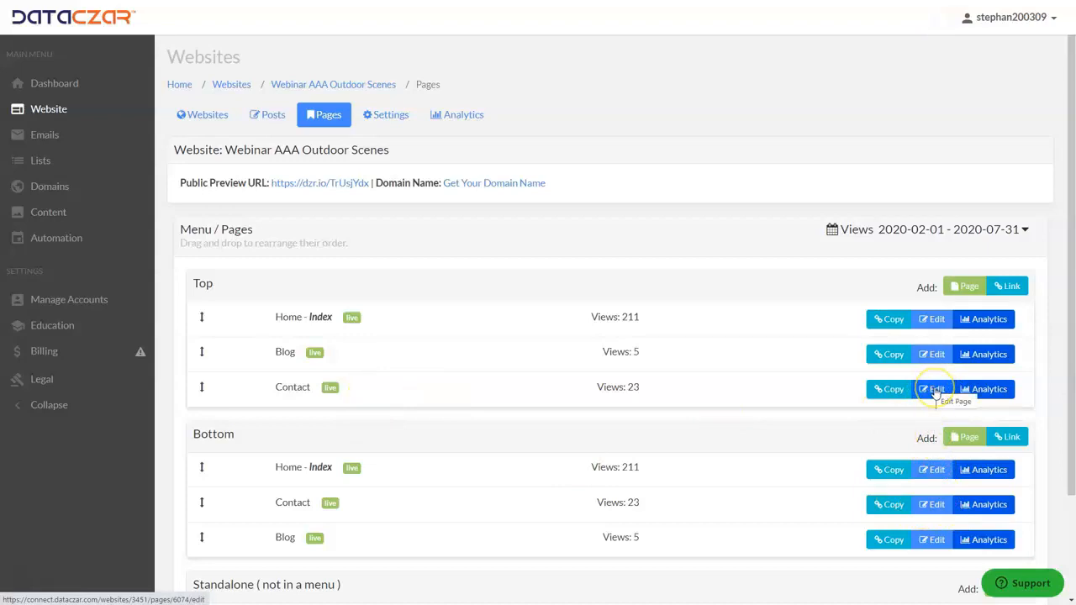
Edit the Contact page and write greeting, phone and email lines above {{ contact_form }}
click(932, 388)
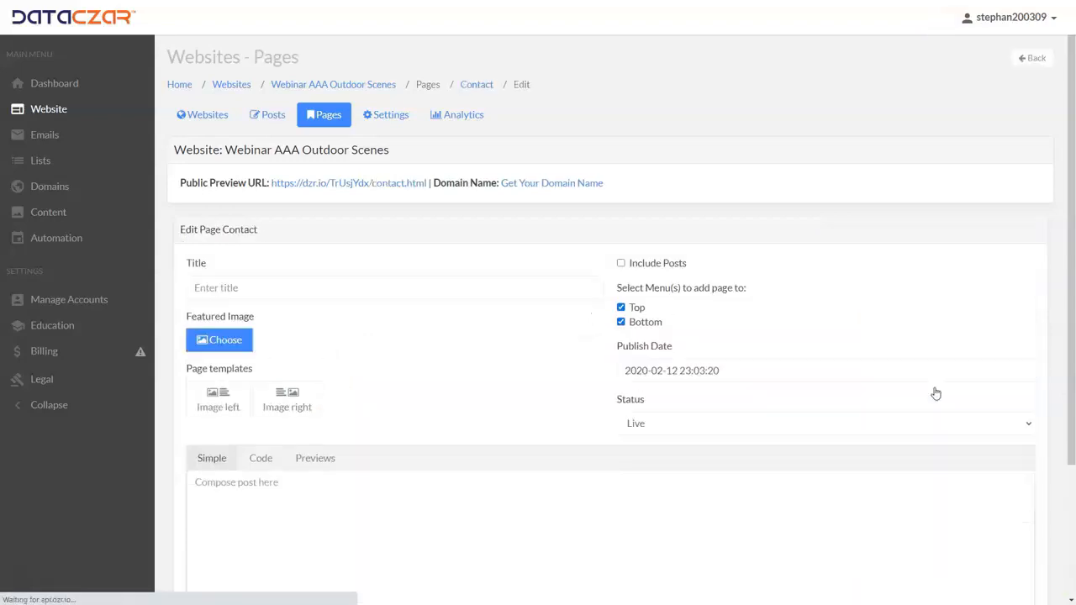
scroll(down, 3)
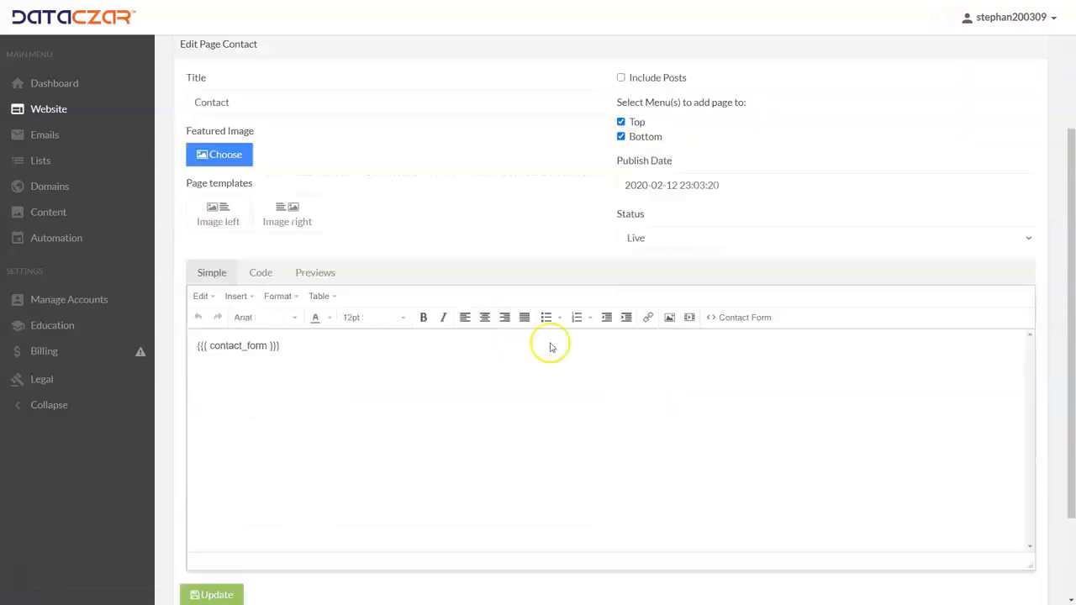
mouse_move(546, 316)
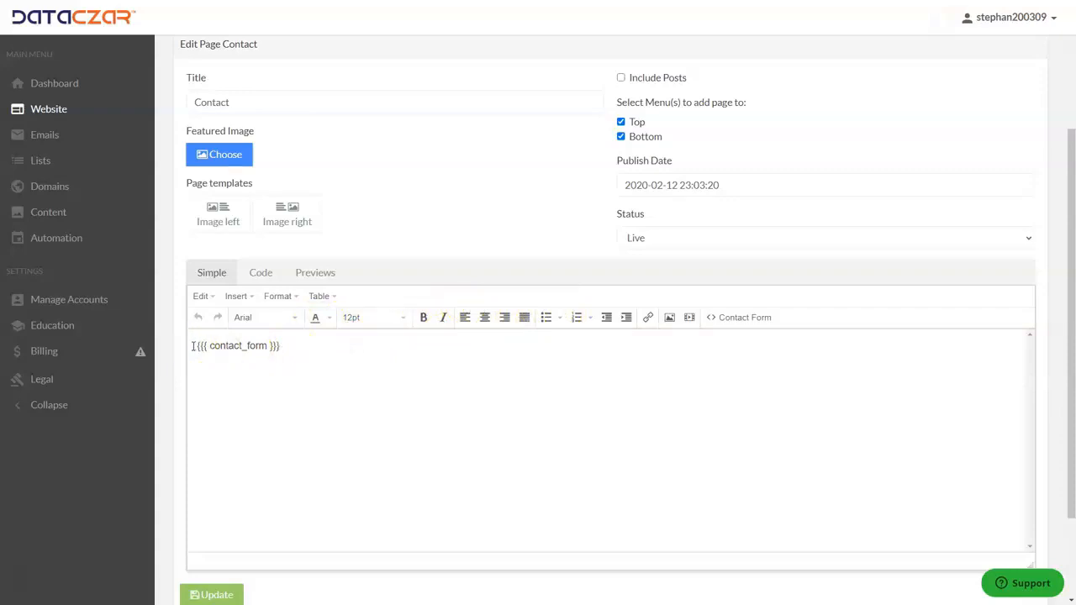
double_click(239, 346)
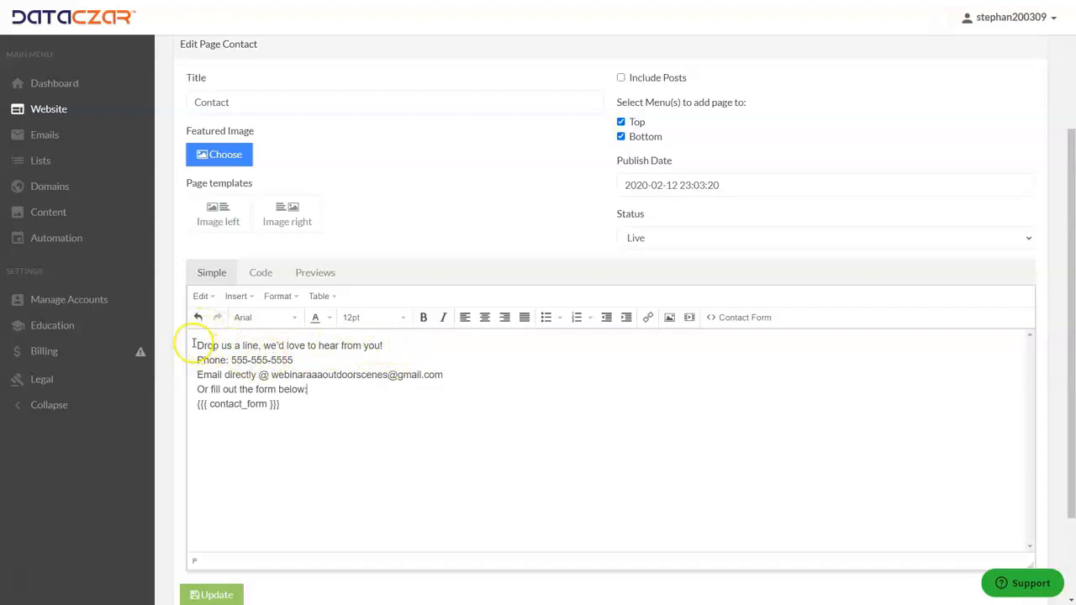
Set the greeting line to 14pt bold and reselect the intro text for further formatting
triple_click(289, 346)
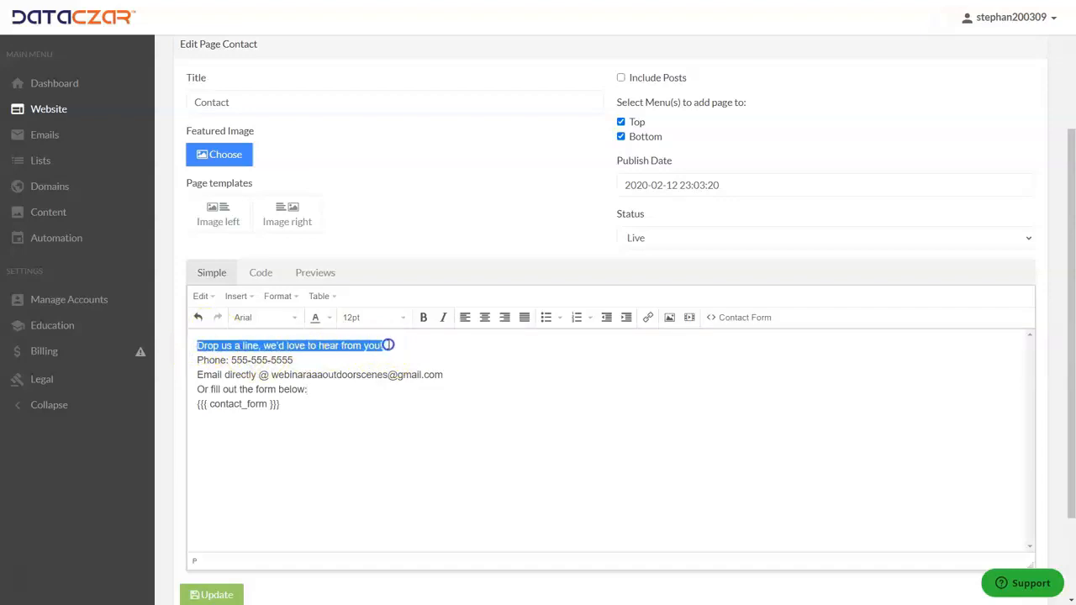
click(373, 316)
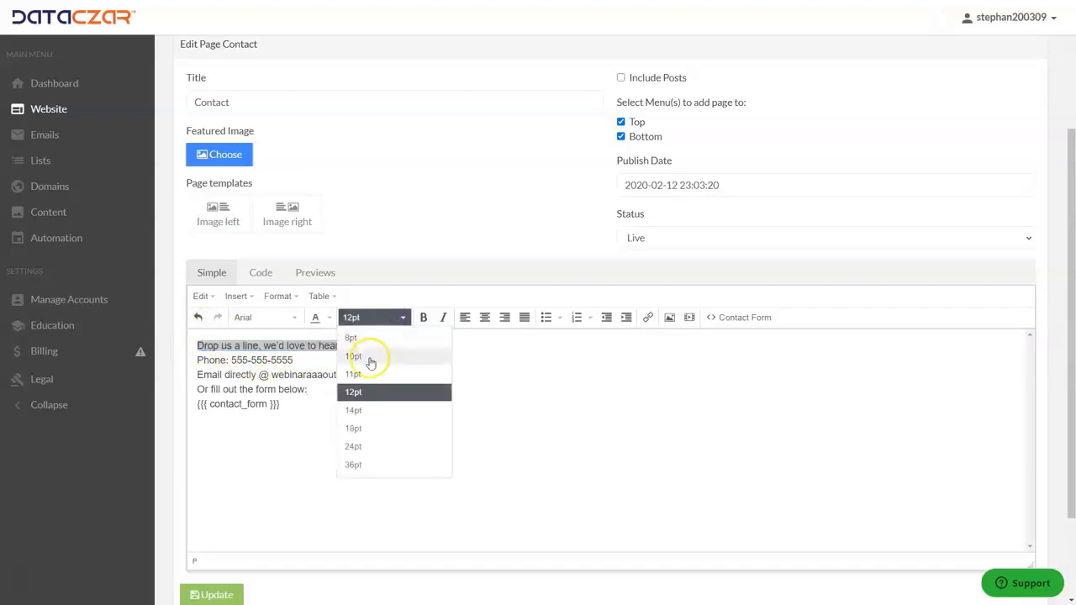
click(353, 410)
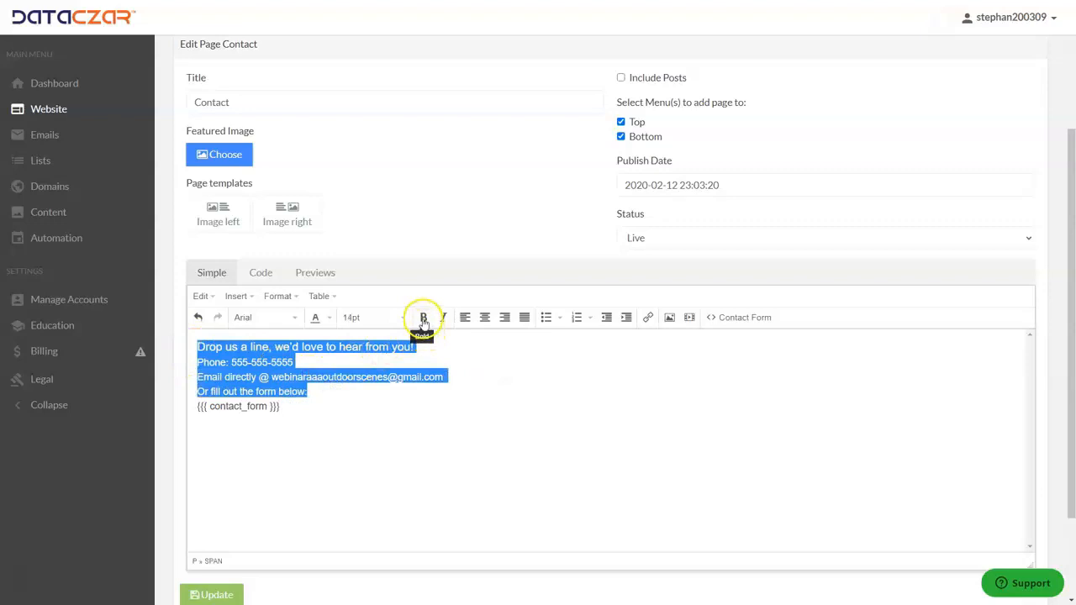
click(424, 316)
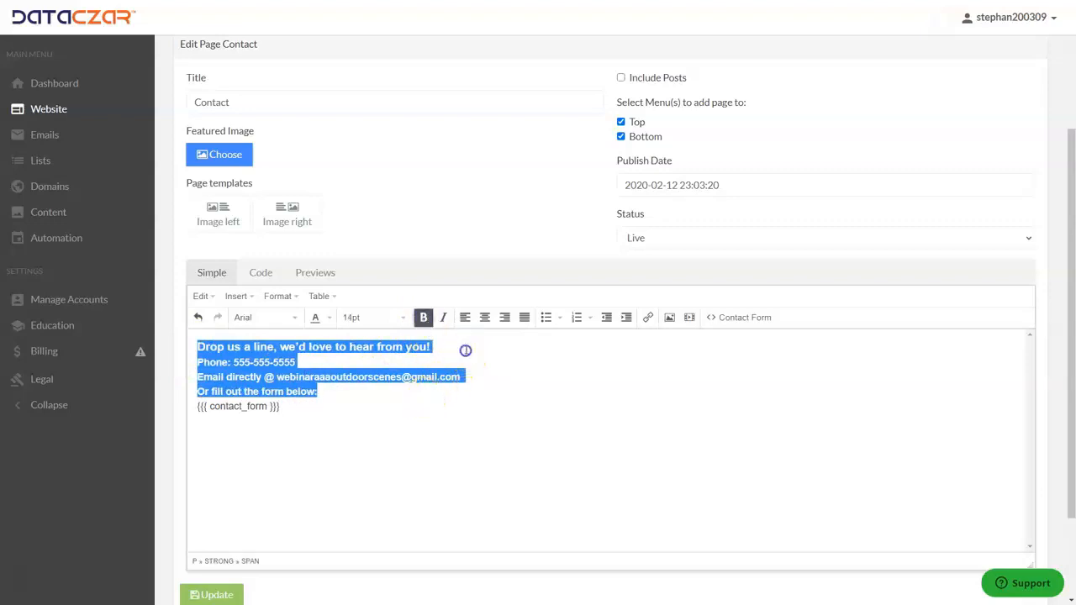
click(444, 346)
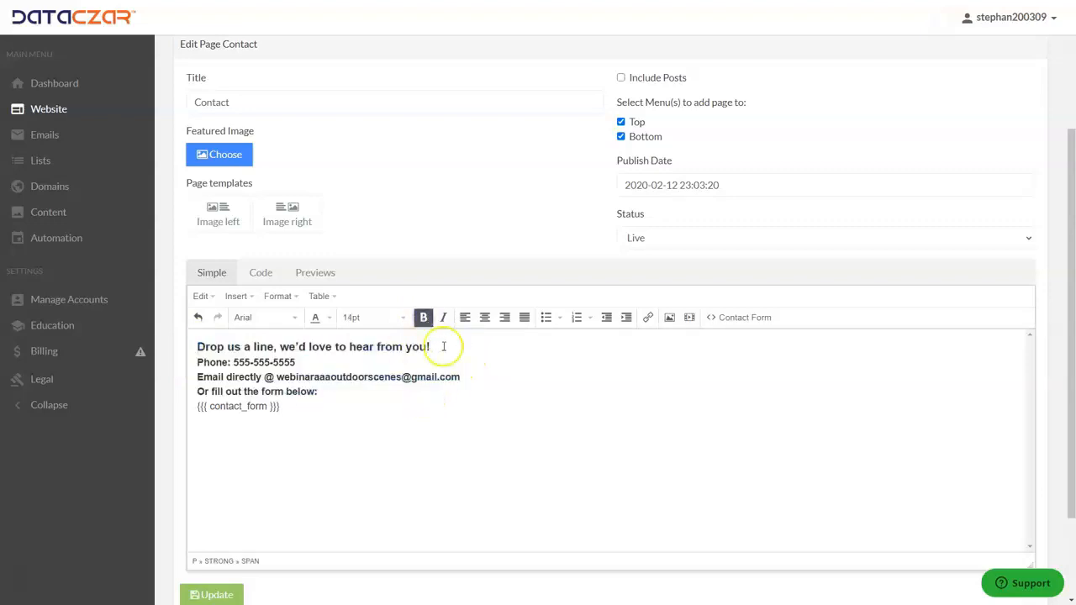
triple_click(312, 346)
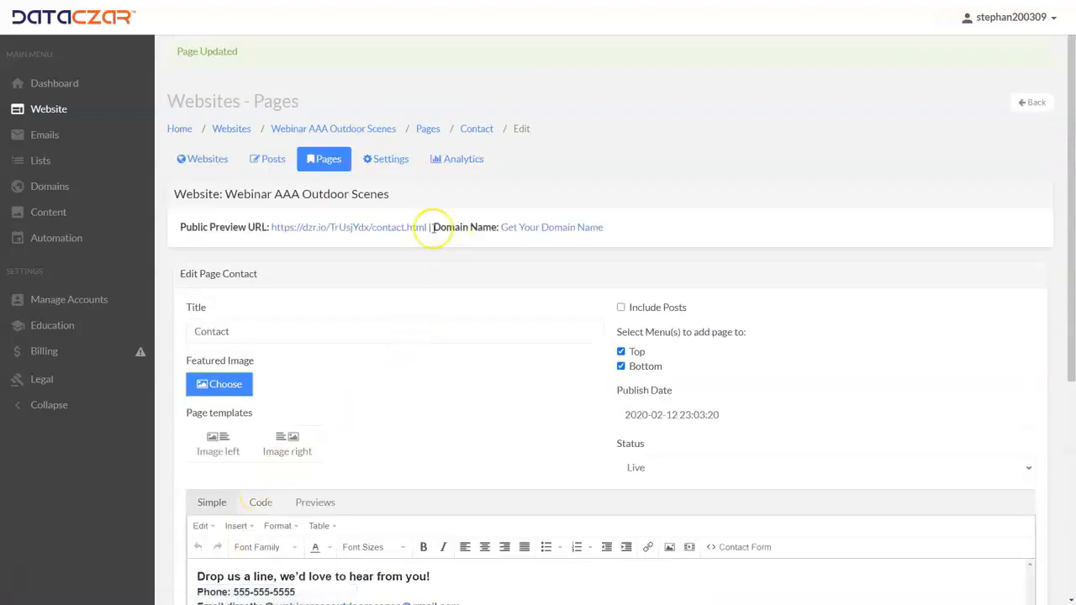
click(340, 227)
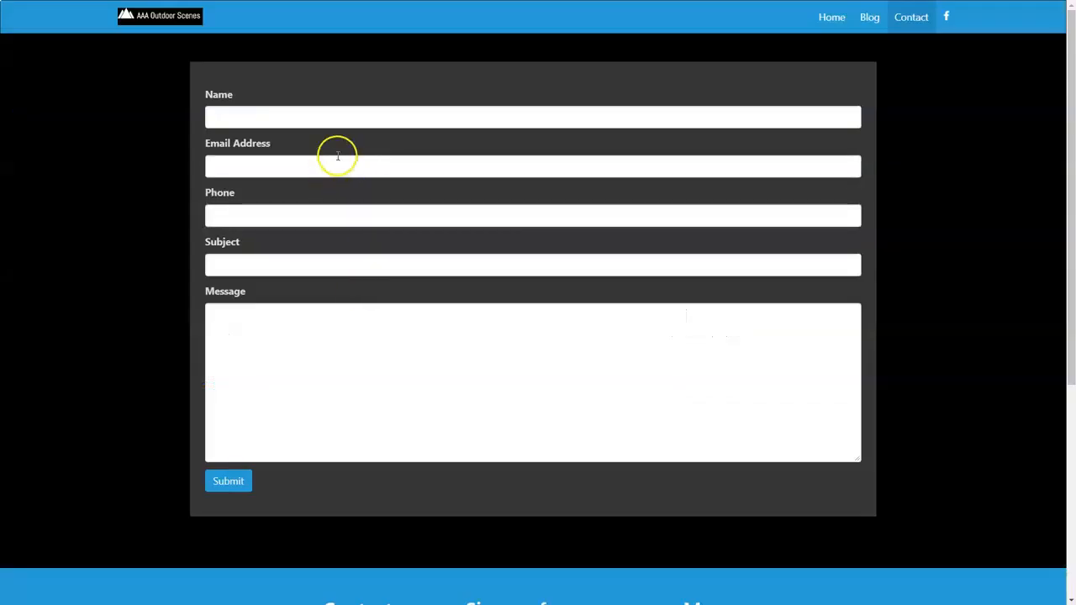
mouse_move(777, 52)
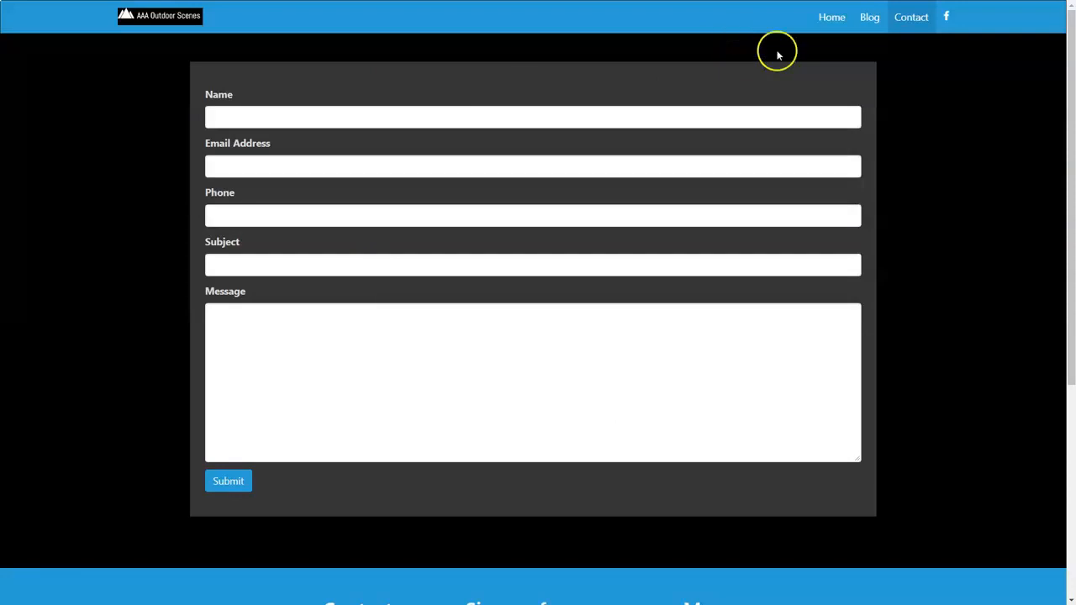
mouse_move(387, 156)
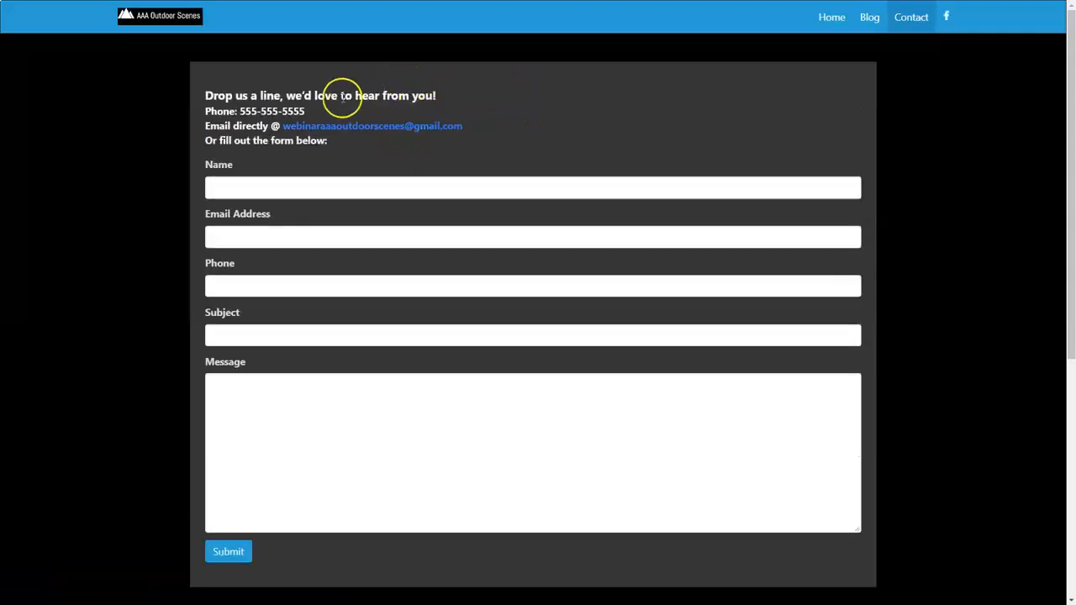
mouse_move(205, 94)
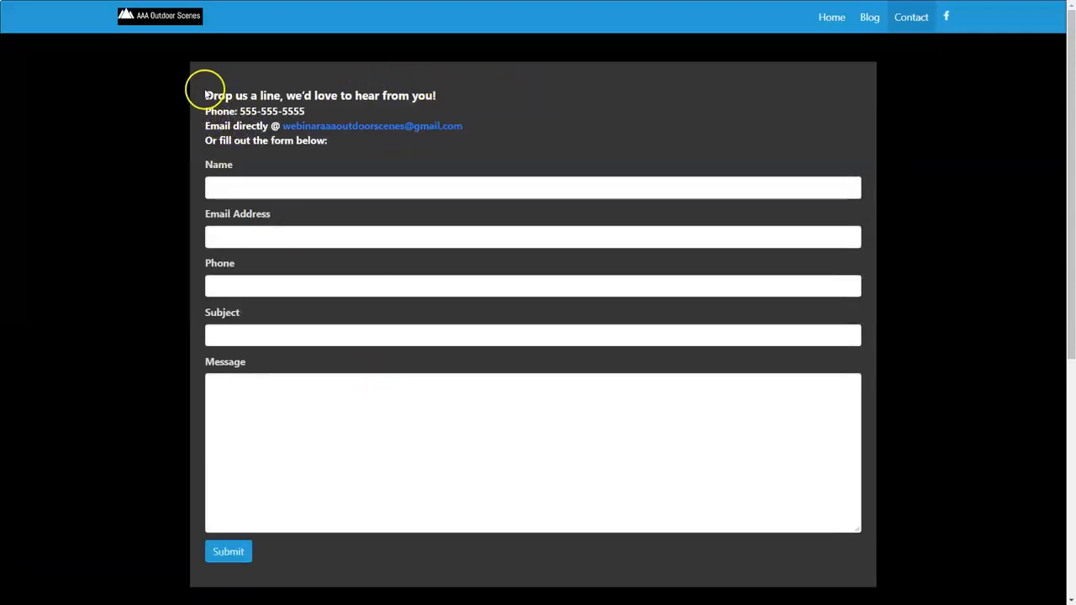
mouse_move(475, 99)
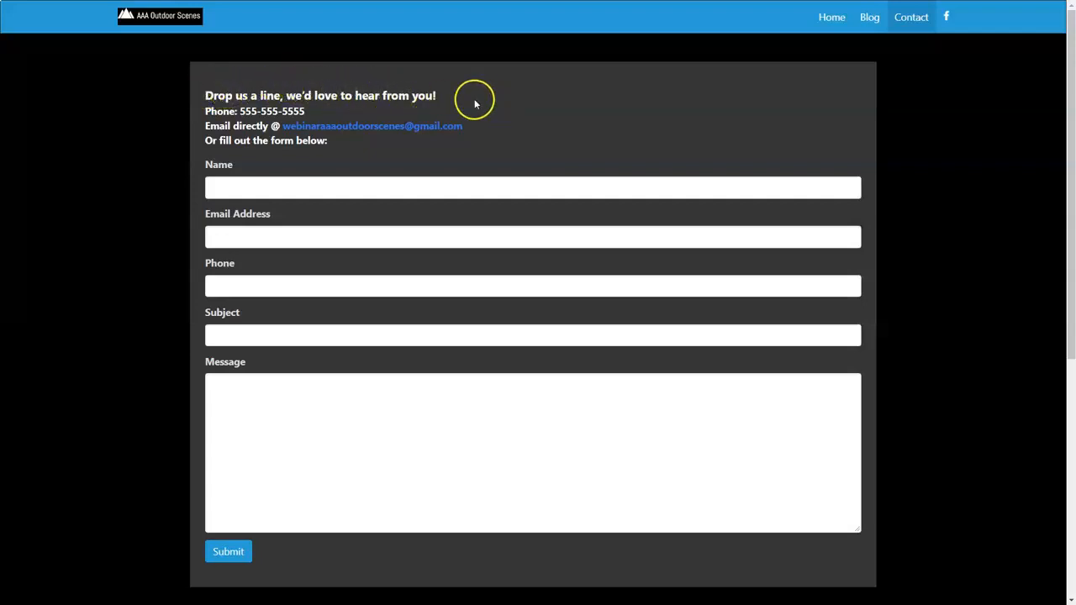
mouse_move(412, 124)
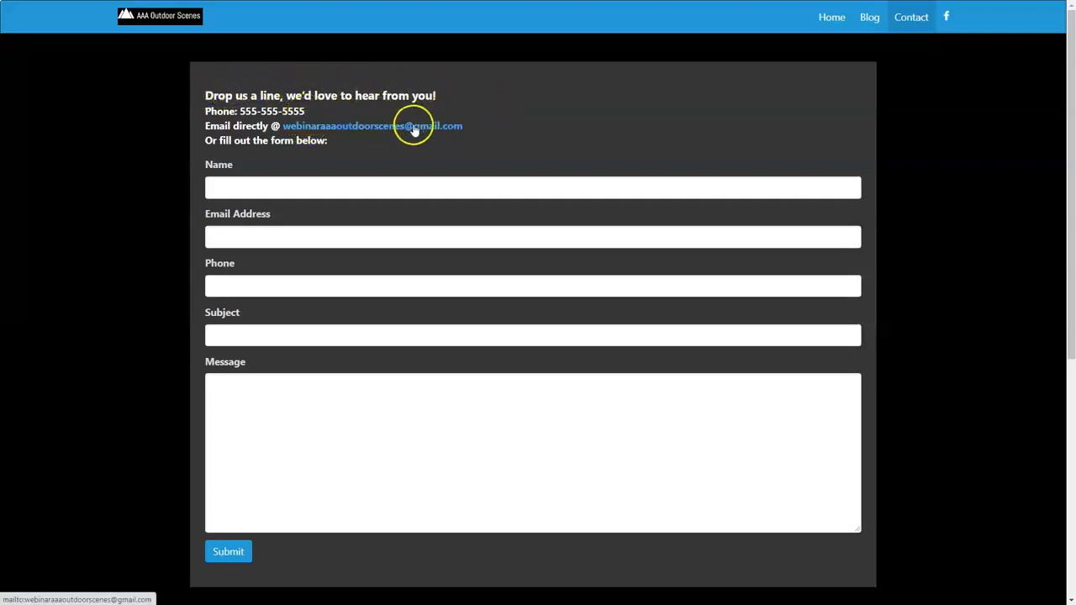
mouse_move(437, 132)
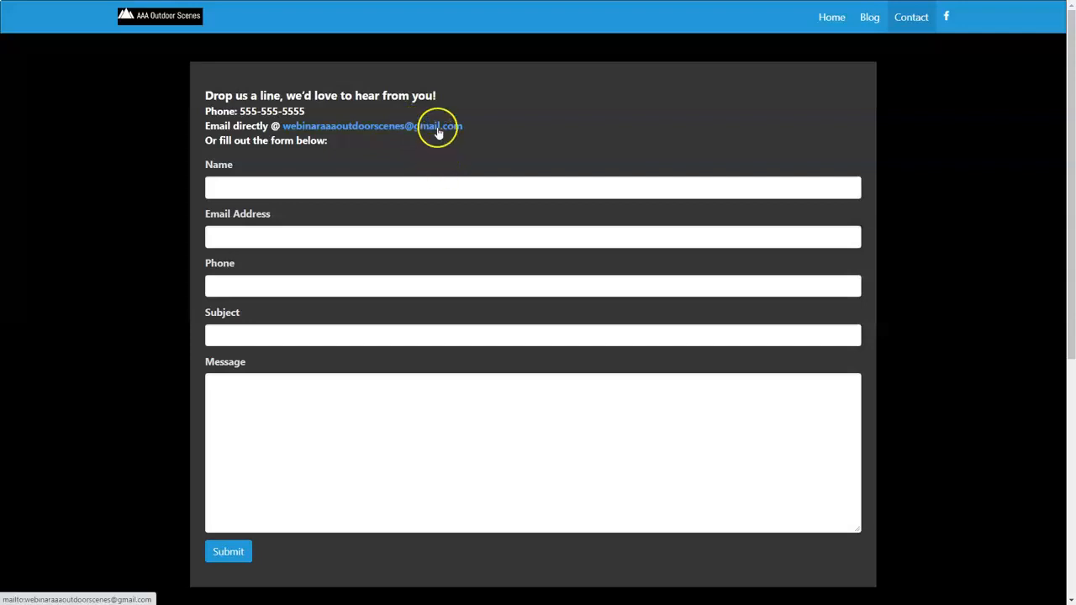
mouse_move(323, 141)
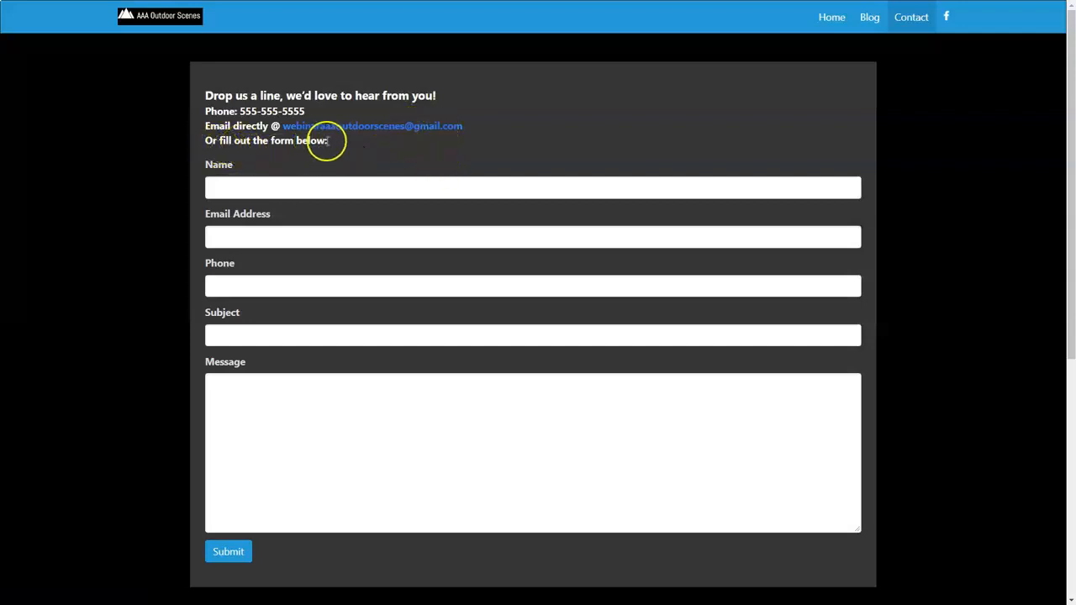
mouse_move(320, 508)
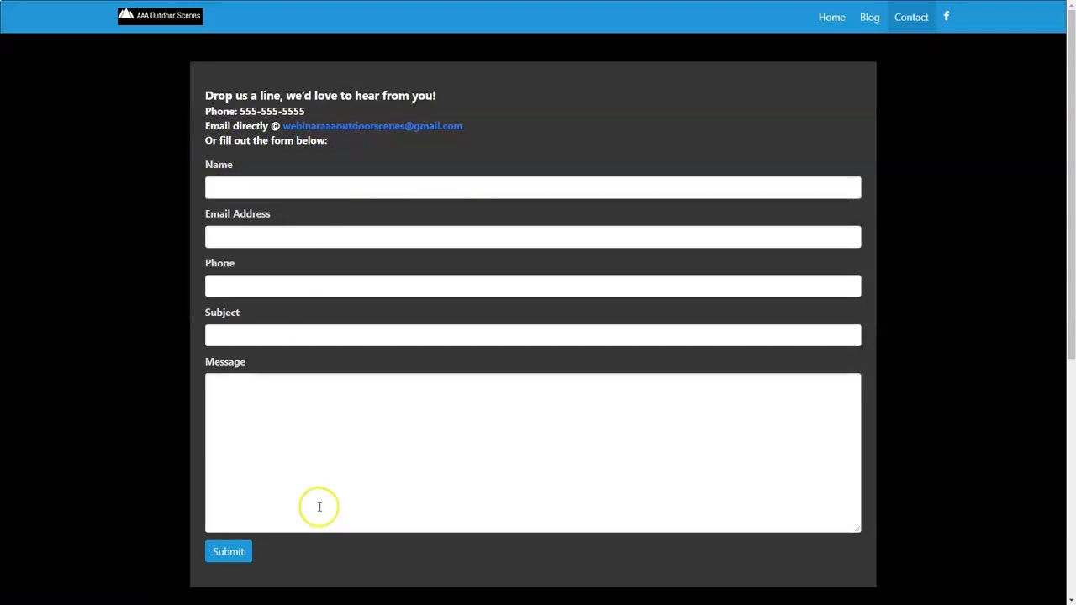
mouse_move(437, 210)
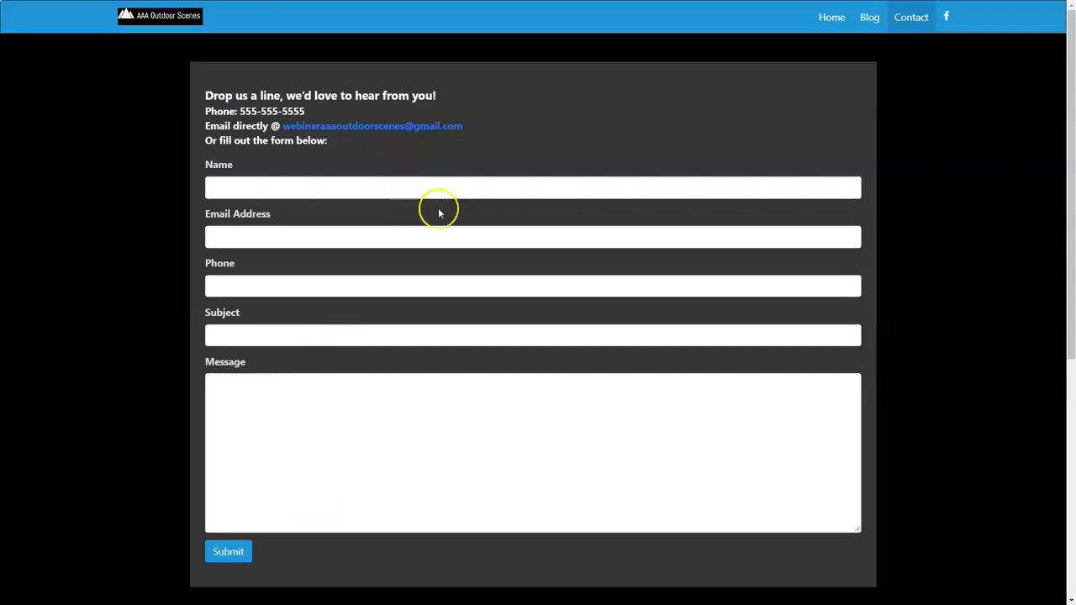
mouse_move(387, 363)
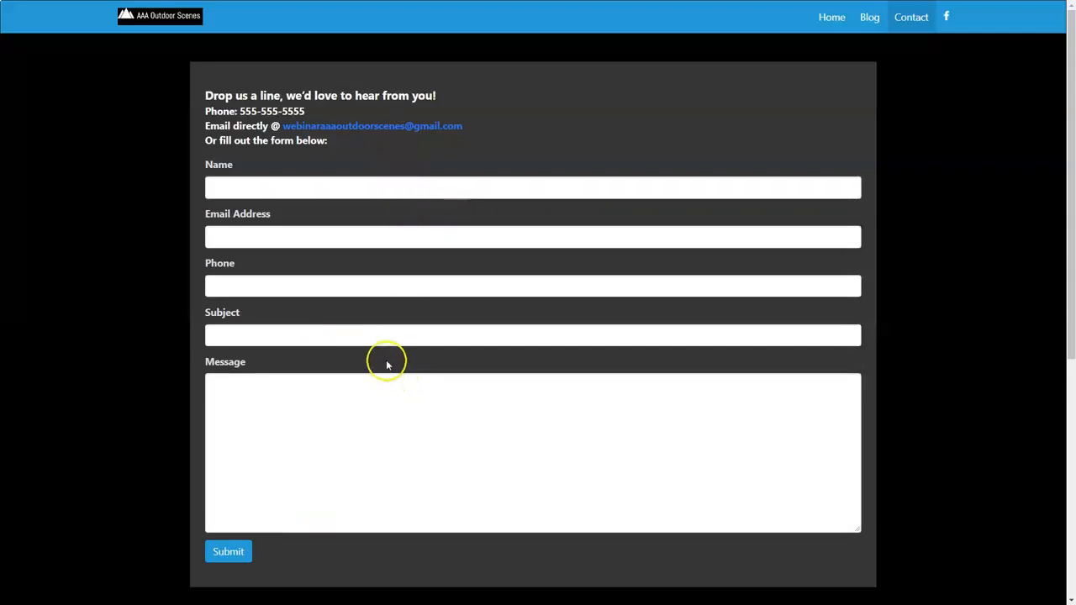
mouse_move(387, 363)
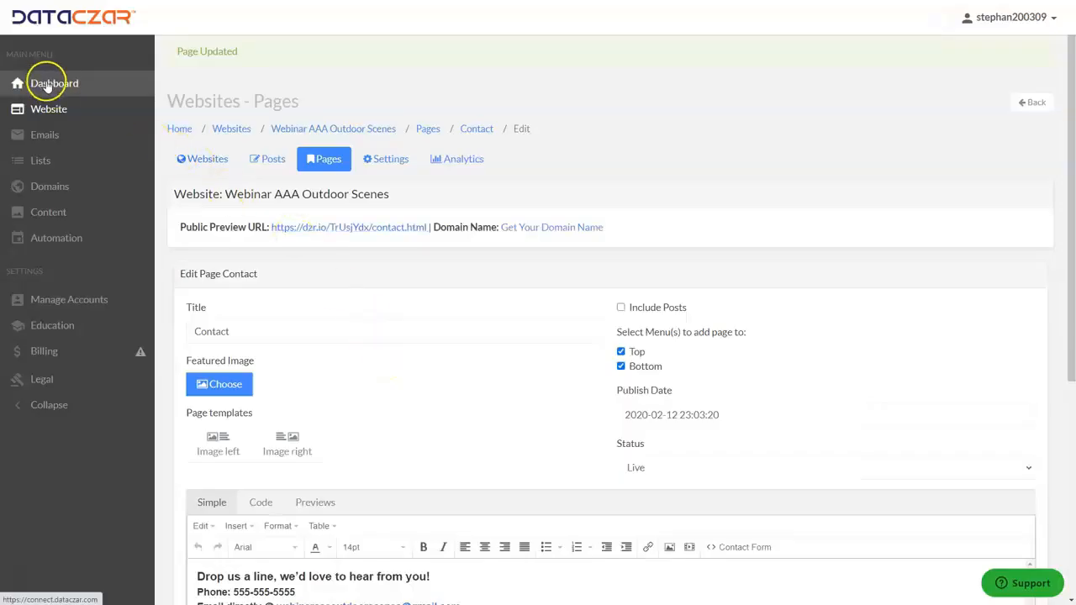
Go to the account dashboard for the site
click(54, 84)
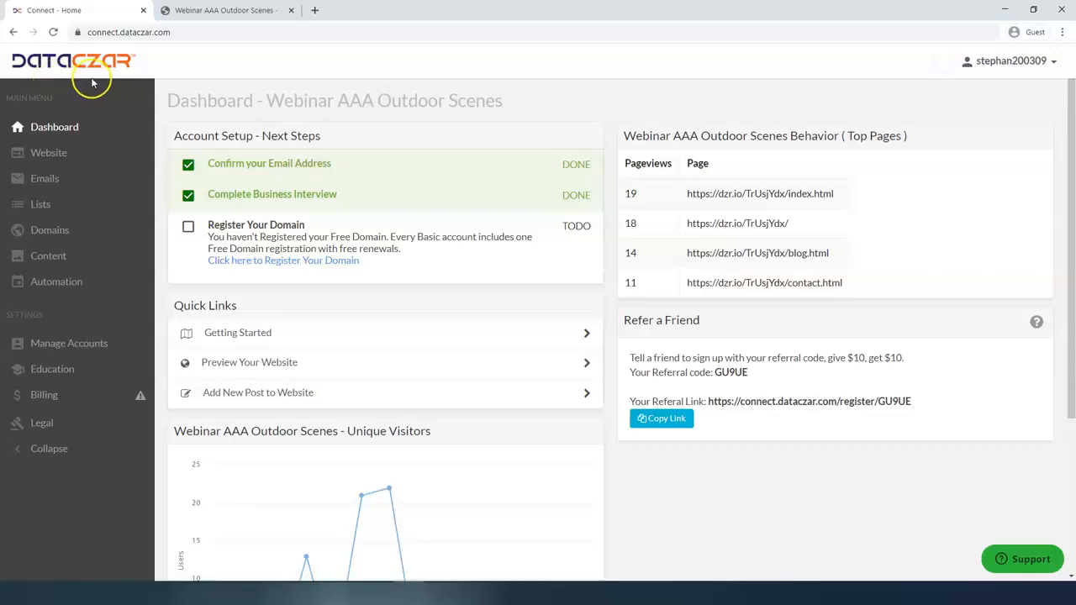
mouse_move(212, 27)
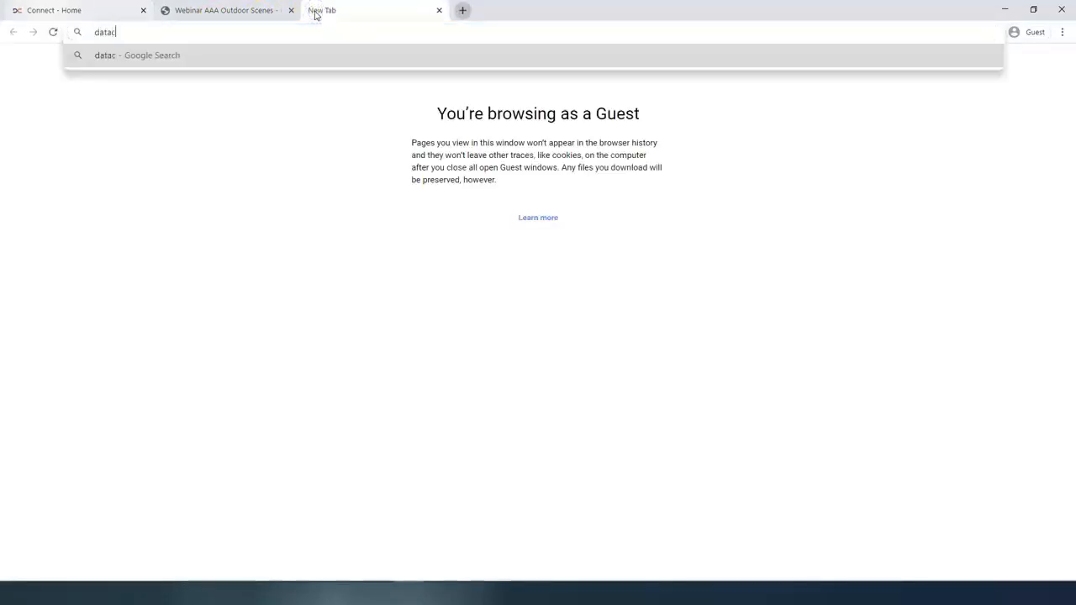
Visit dataczar.com in the new tab and open the Dataczar Edge Blog from the footer
text(zar.com)
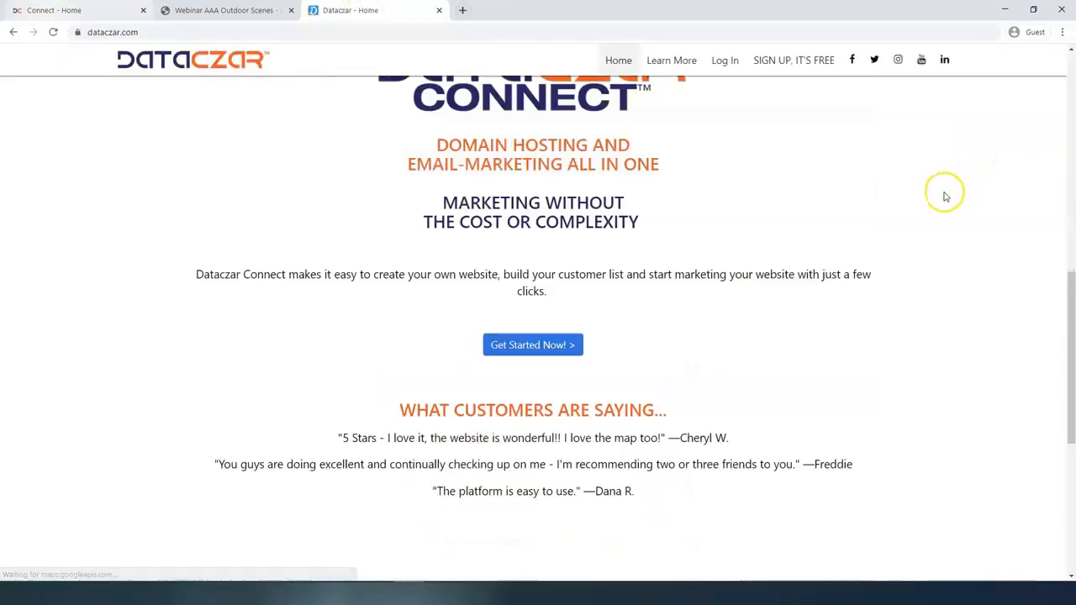
scroll(down, 3)
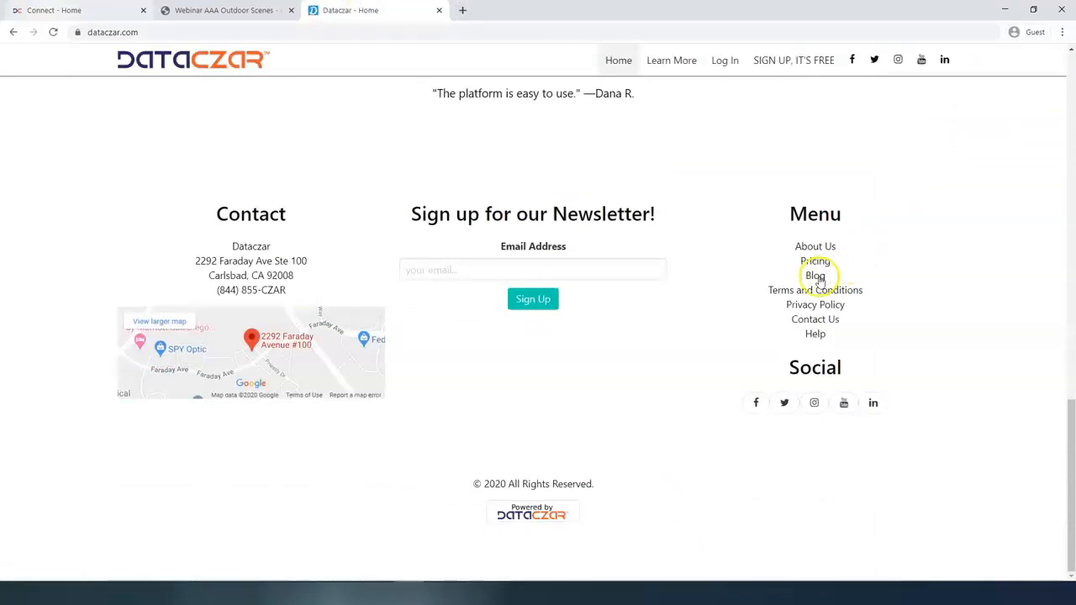
click(814, 276)
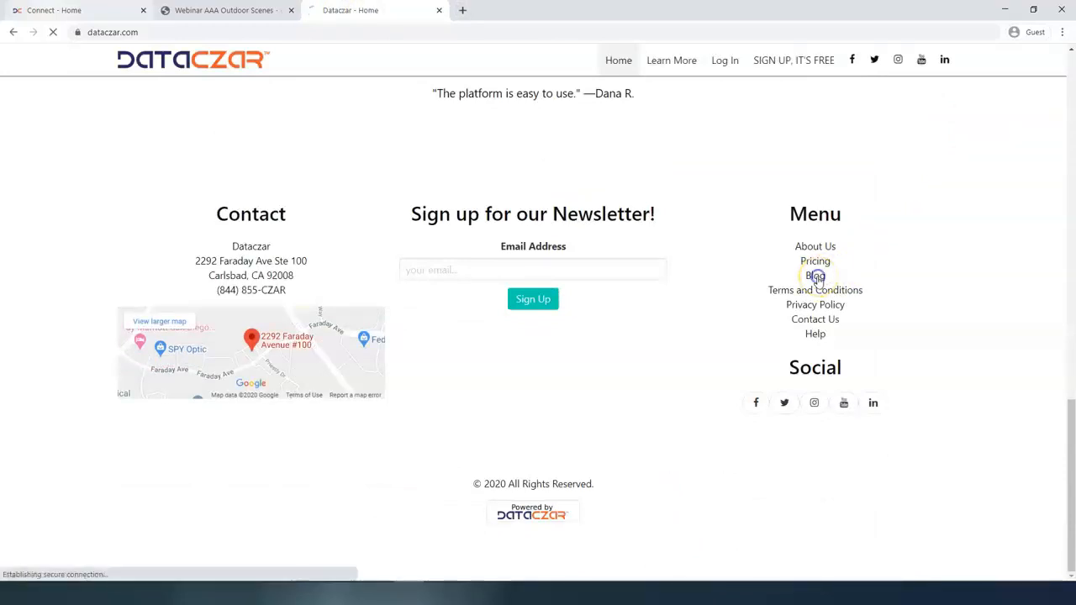
click(814, 276)
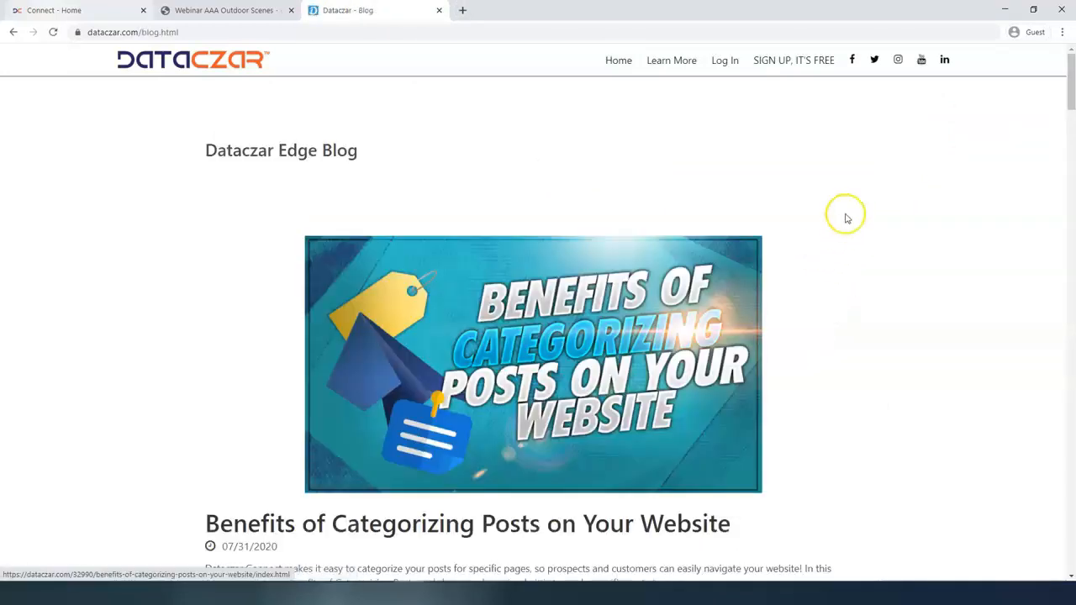
Find and read the blog post Benefits of Categorizing Posts on Your Website
scroll(down, 3)
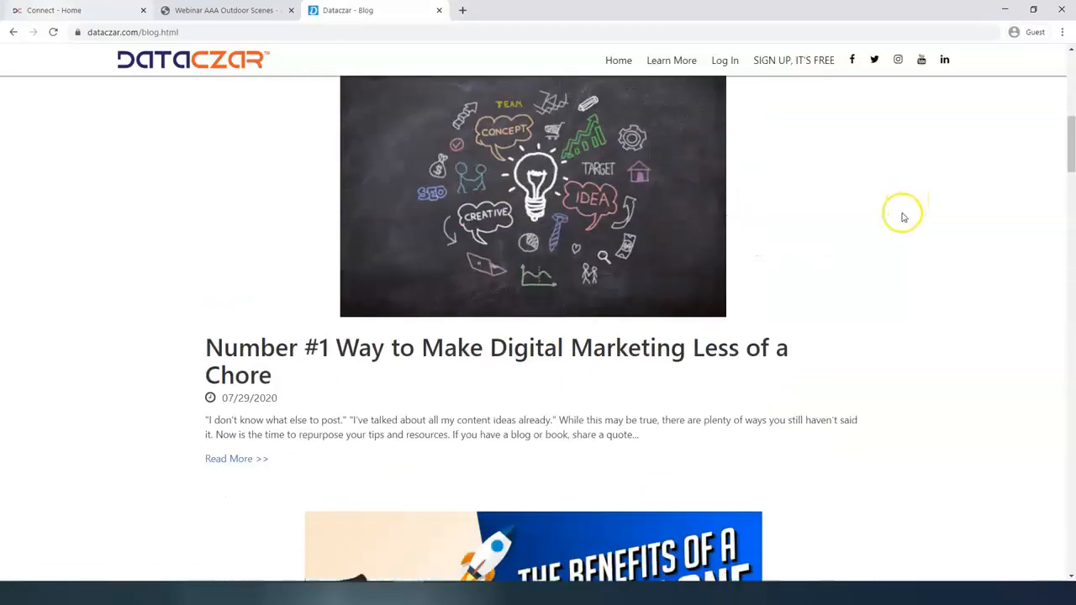
scroll(down, 3)
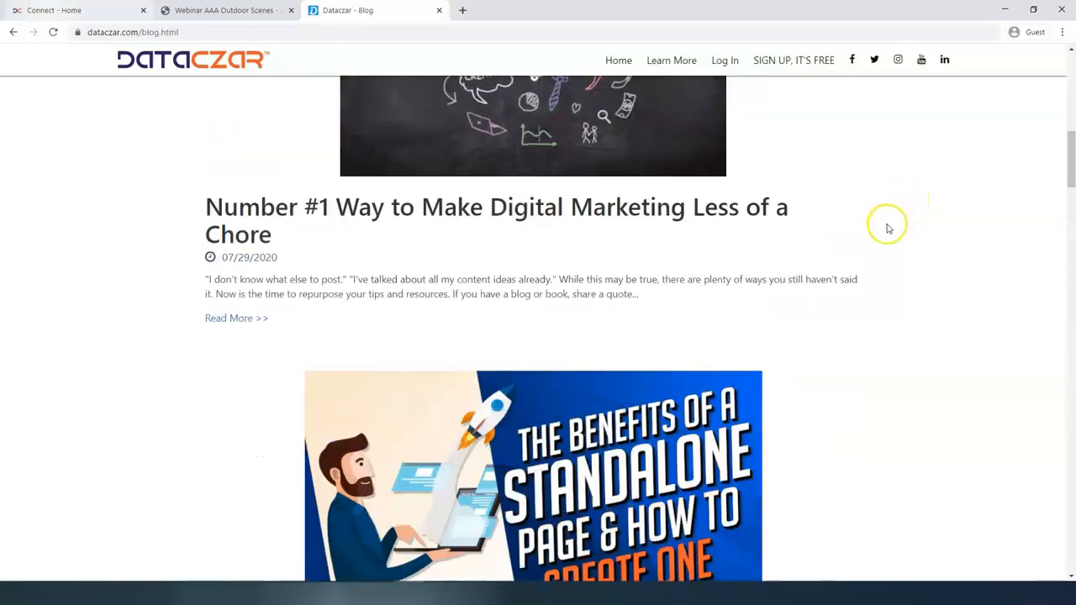
scroll(down, 3)
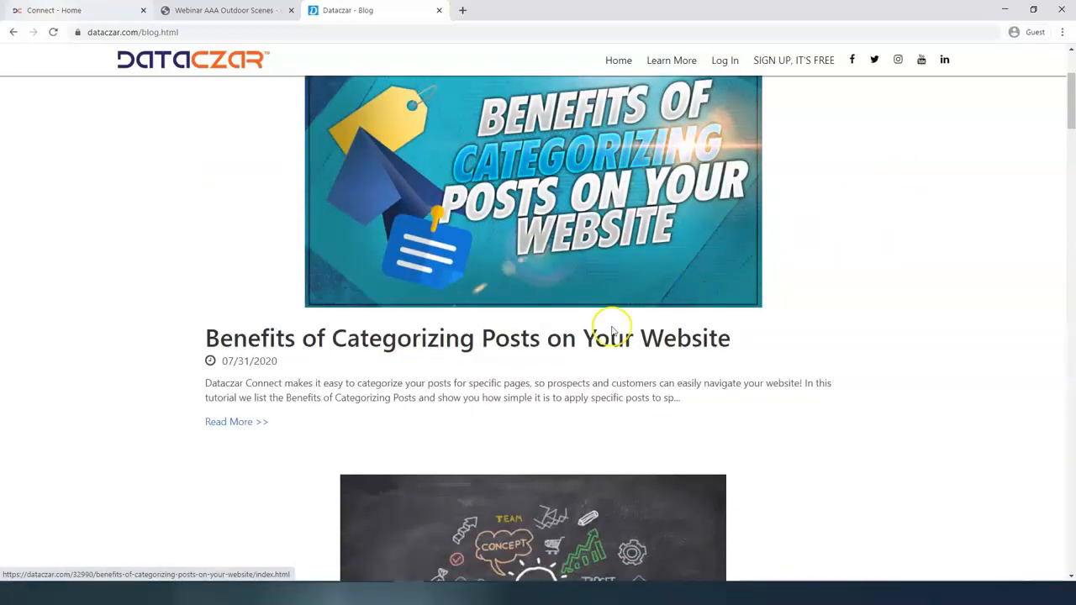
click(229, 421)
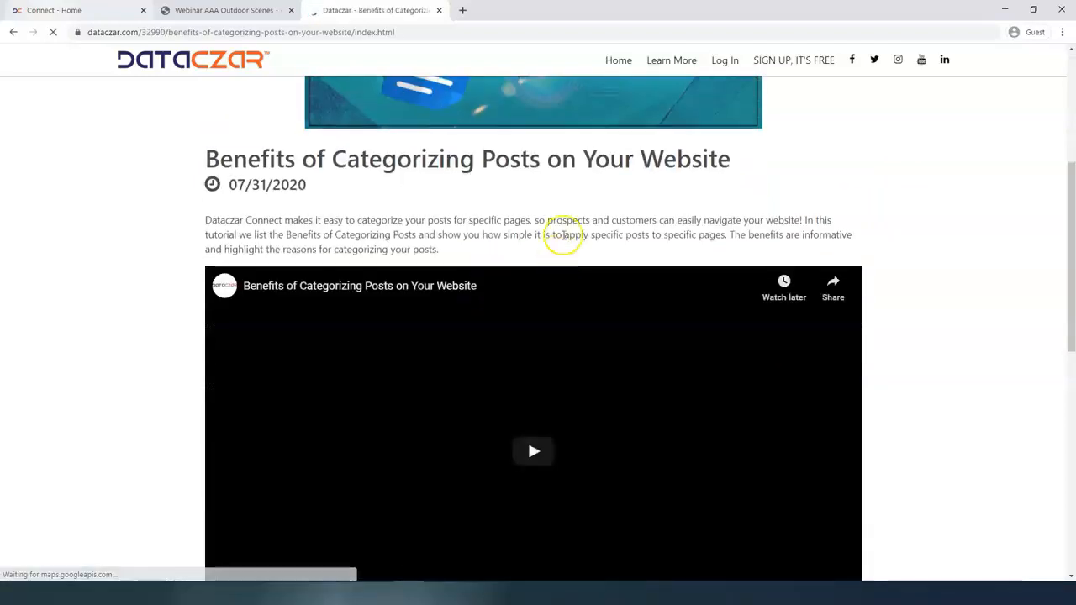
scroll(down, 3)
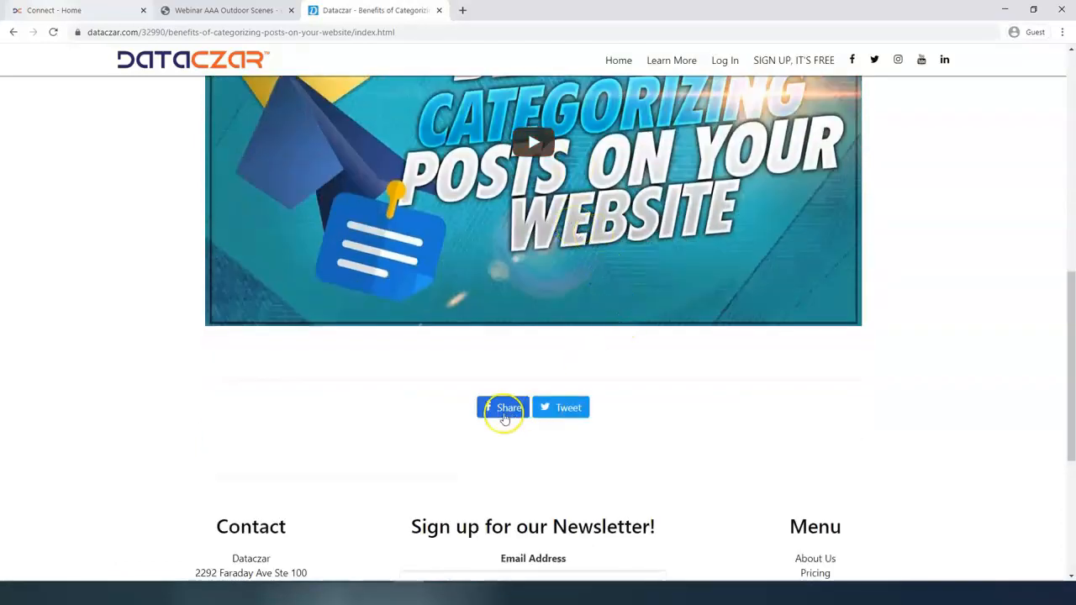
mouse_move(565, 412)
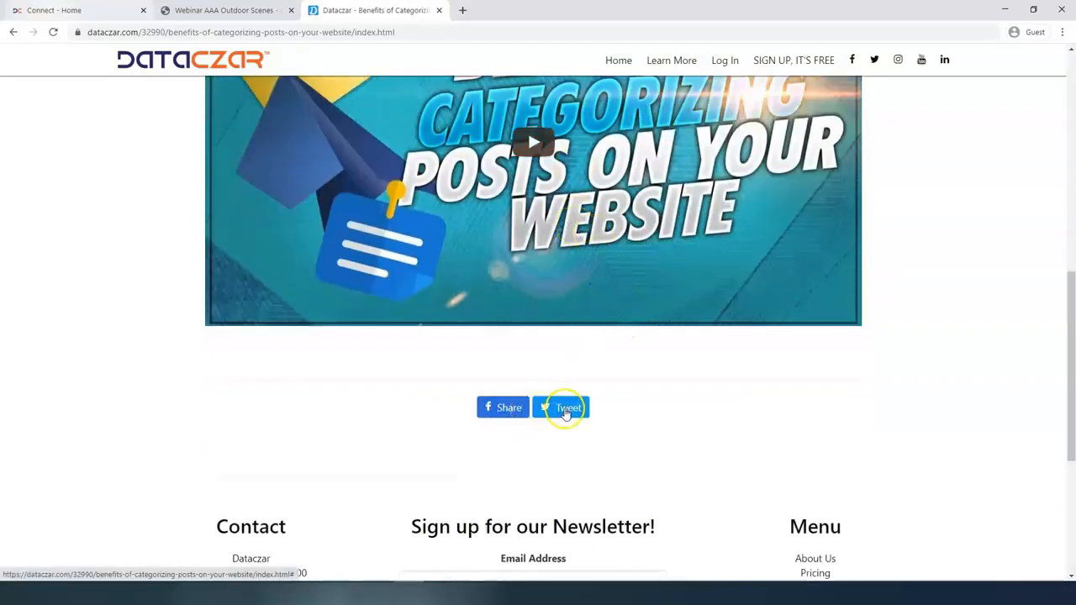
scroll(up, 3)
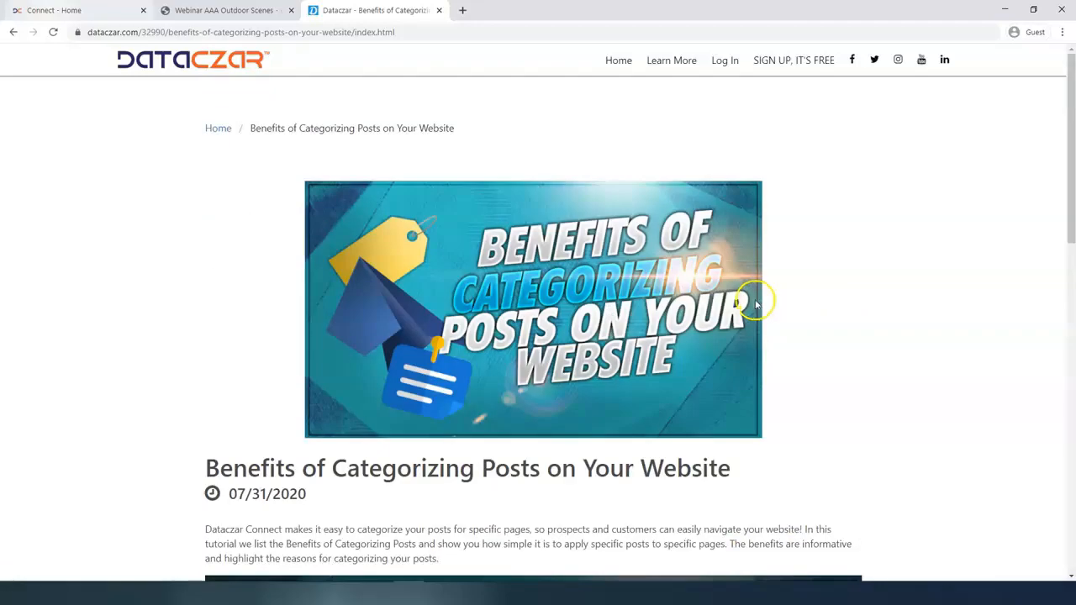
mouse_move(215, 18)
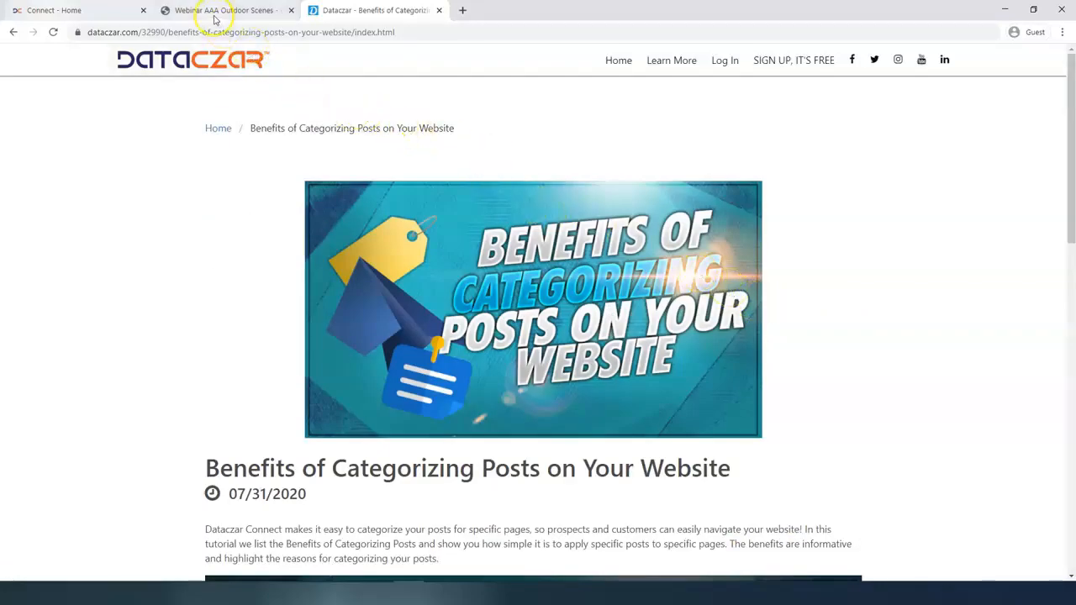
mouse_move(99, 15)
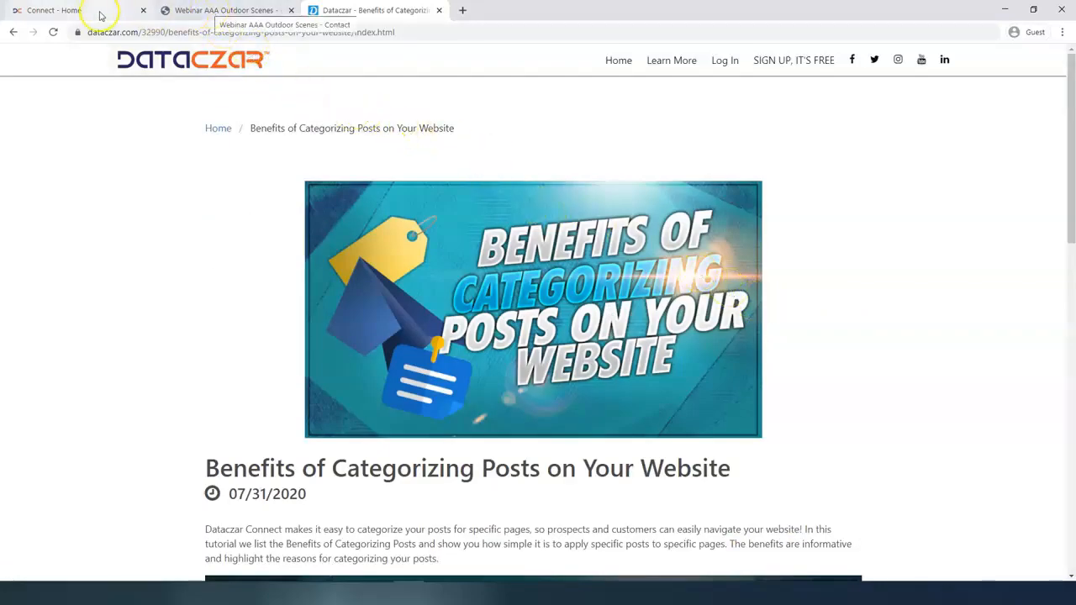
Switch back to the Connect - Home tab showing the site dashboard
click(50, 10)
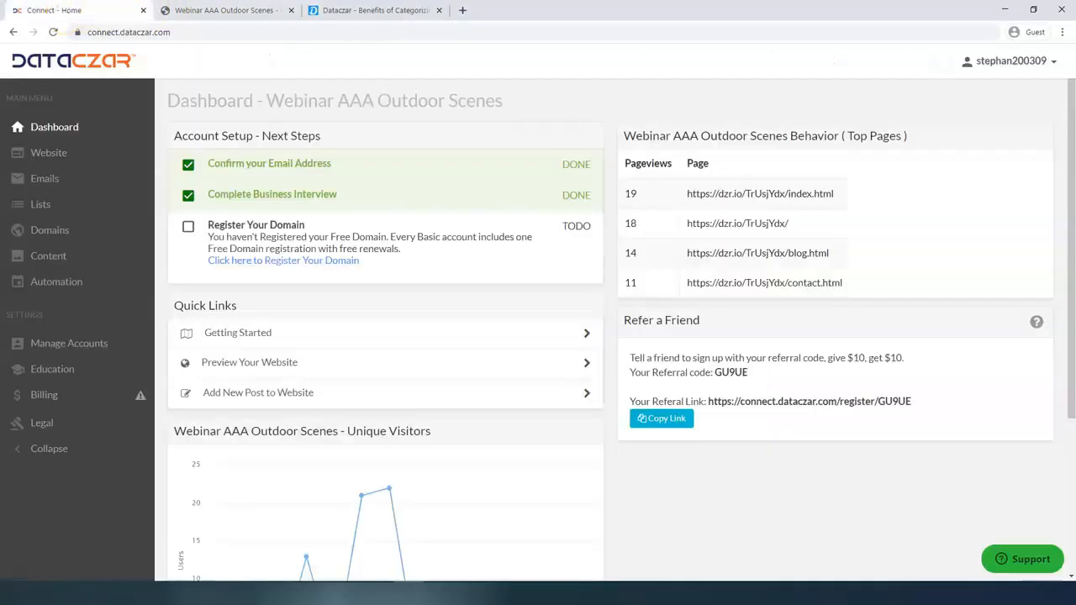
mouse_move(397, 195)
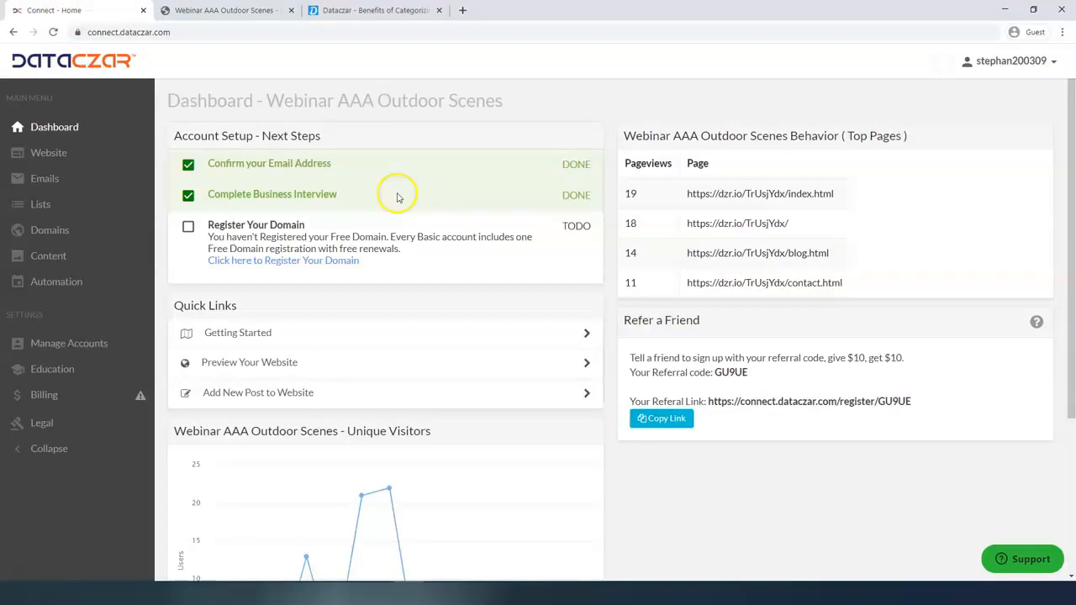